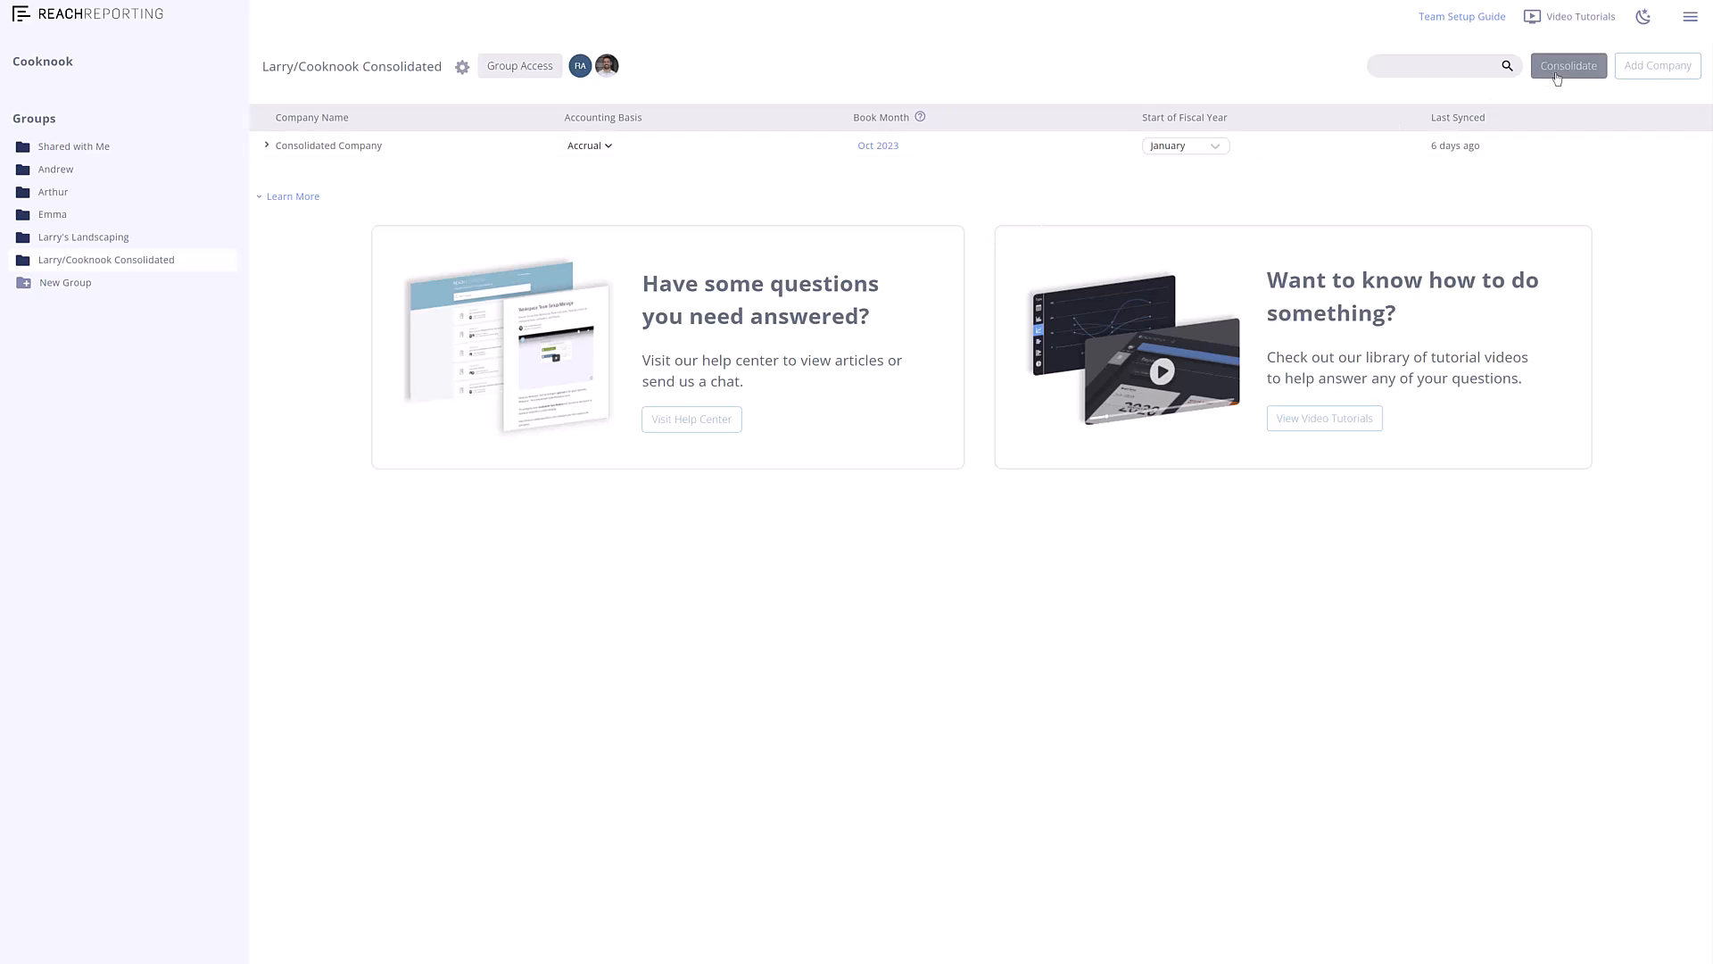
pyautogui.moveTo(951, 125)
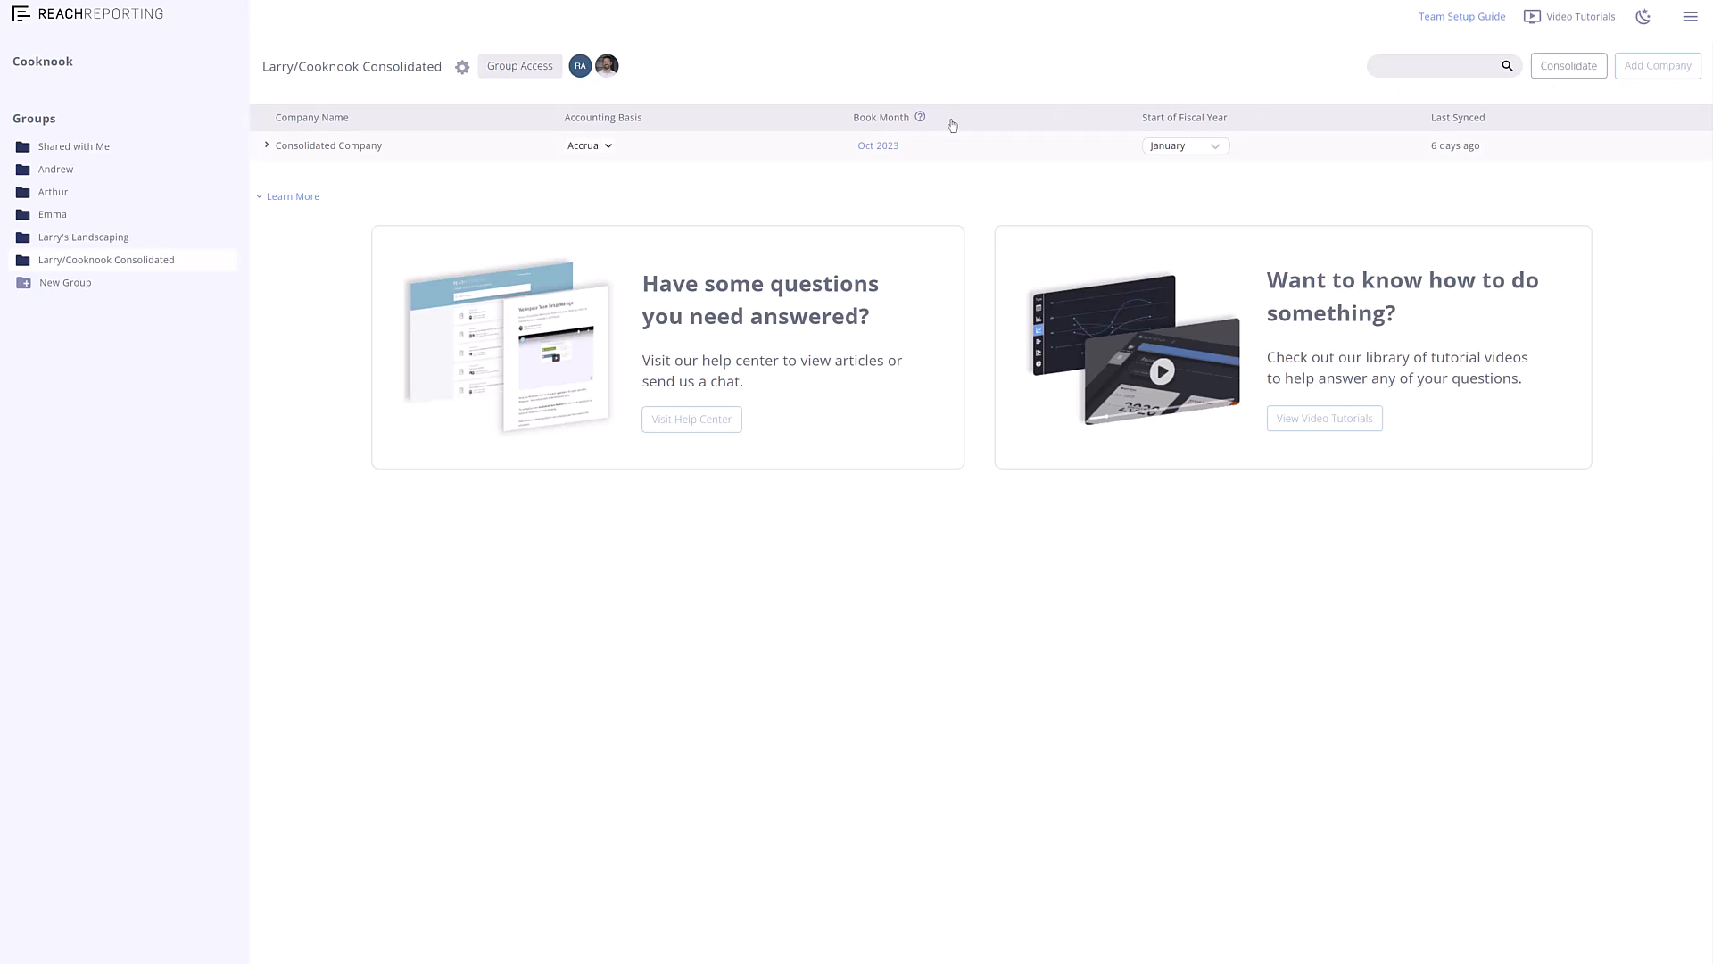
# Expand the Consolidated Company row in the Larry/Cooknook Consolidated group.
pyautogui.click(266, 144)
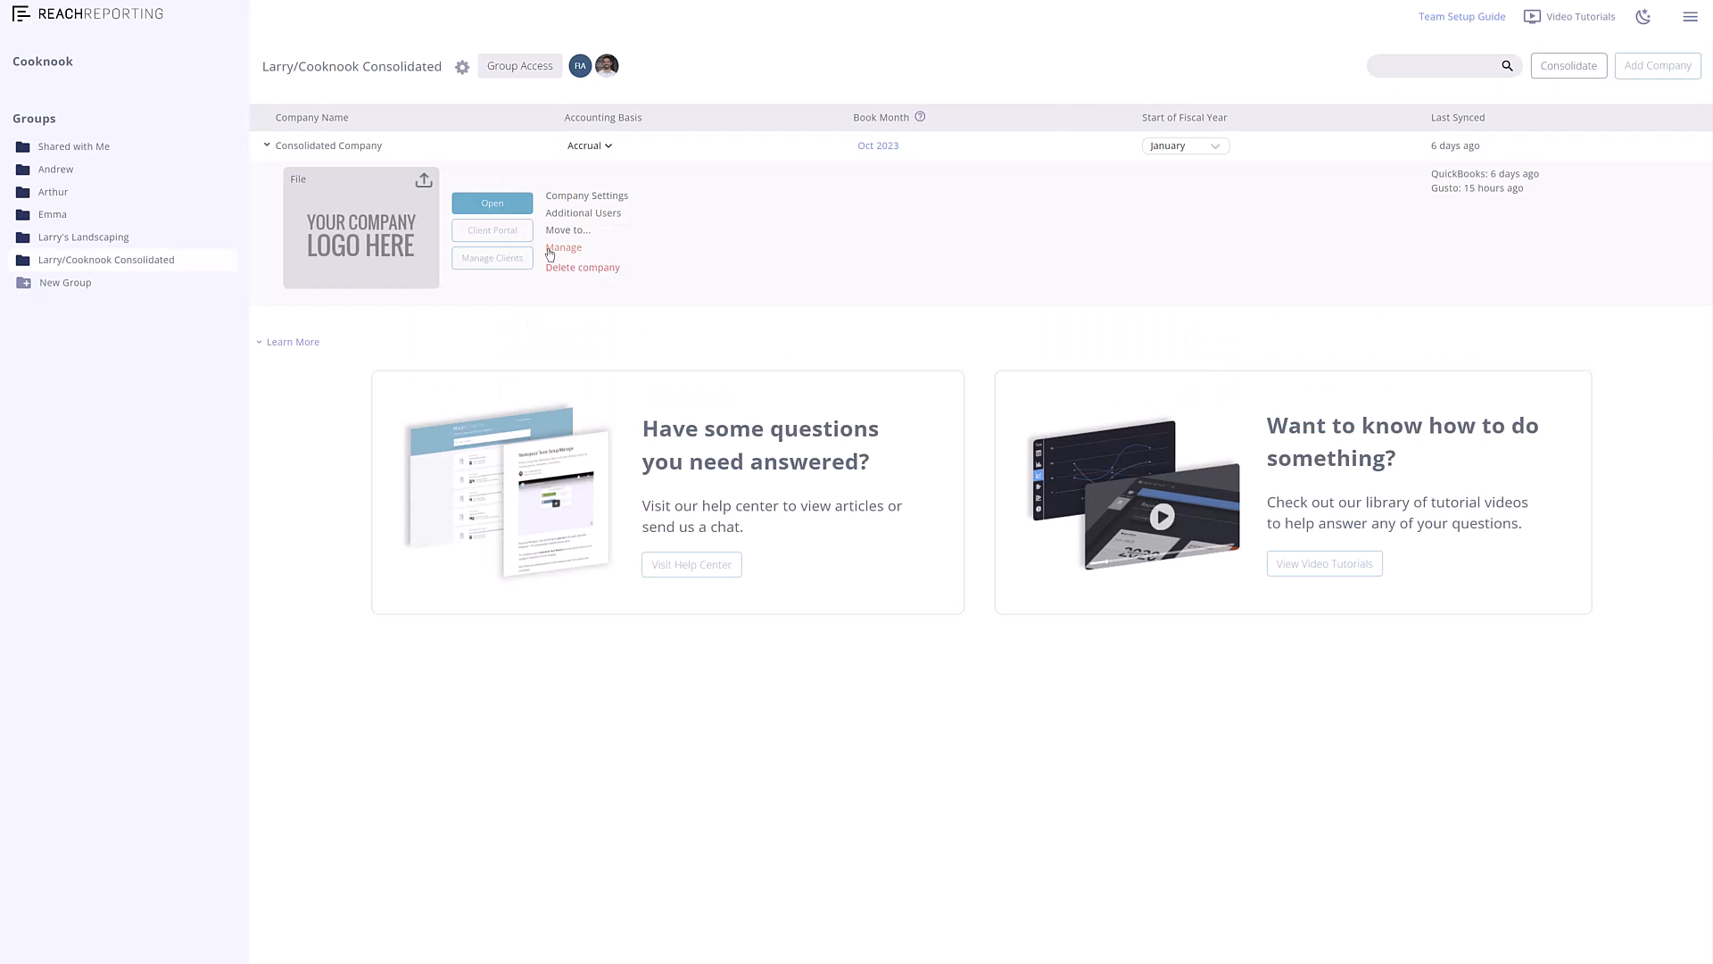
# Bring up Manage Consolidated Company, listing The Cooknook and ABC Family Dentistry.
pyautogui.click(564, 246)
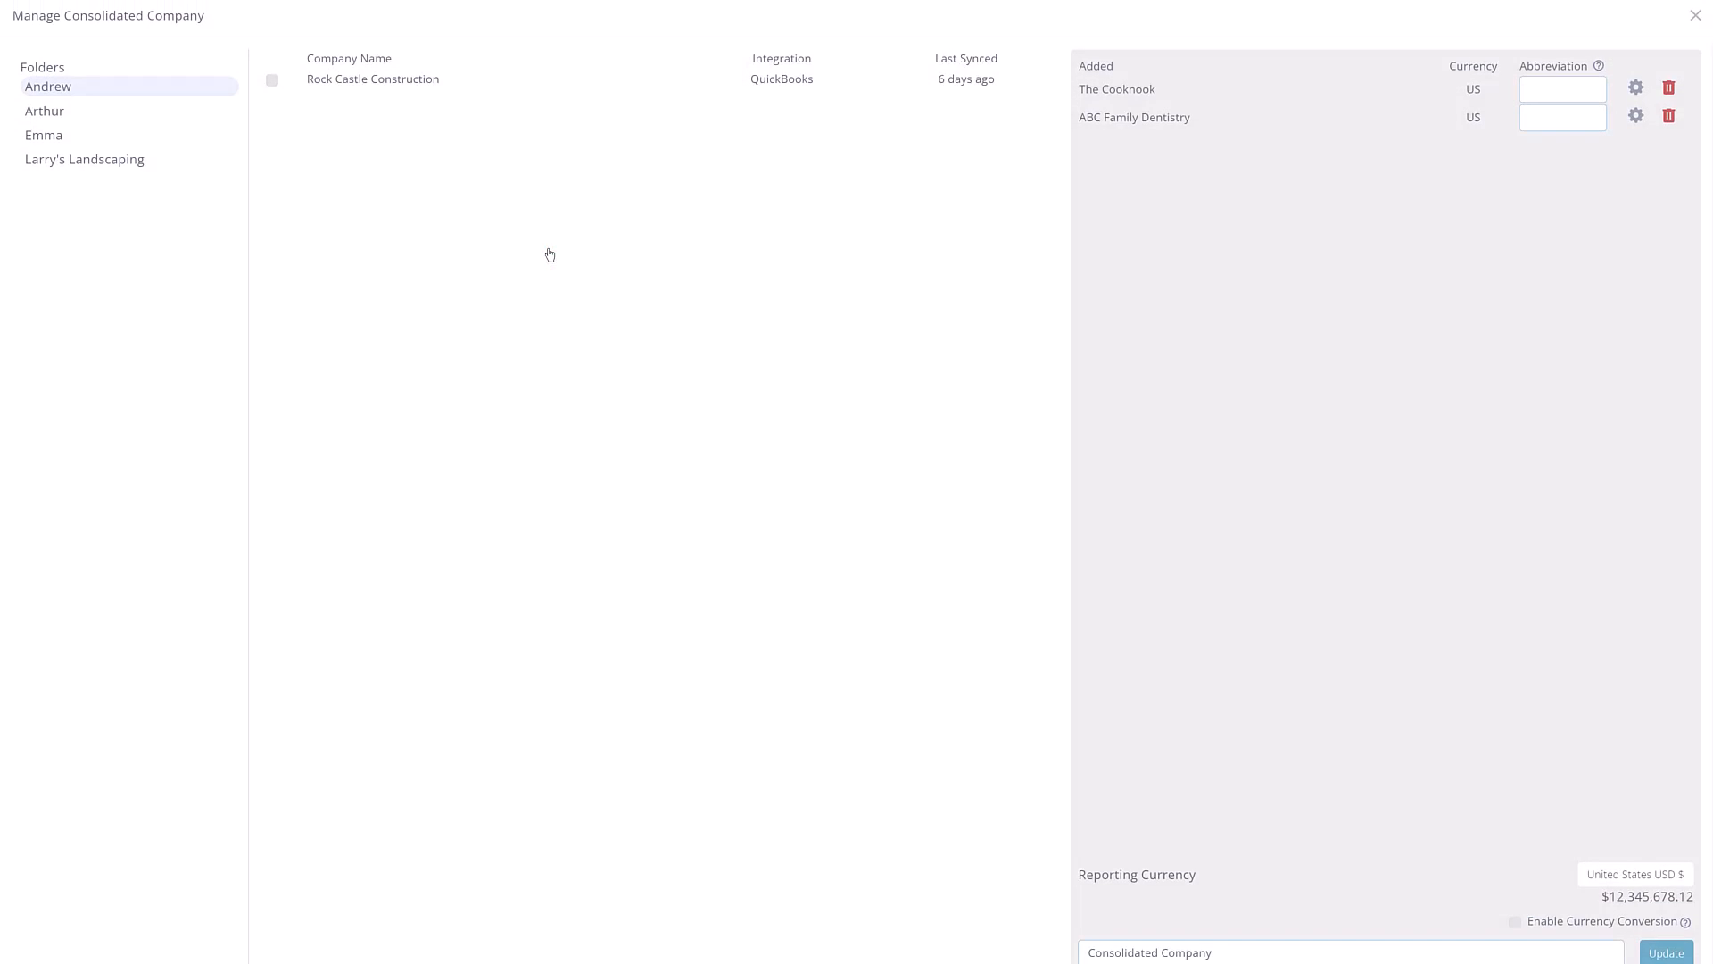
pyautogui.moveTo(550, 254)
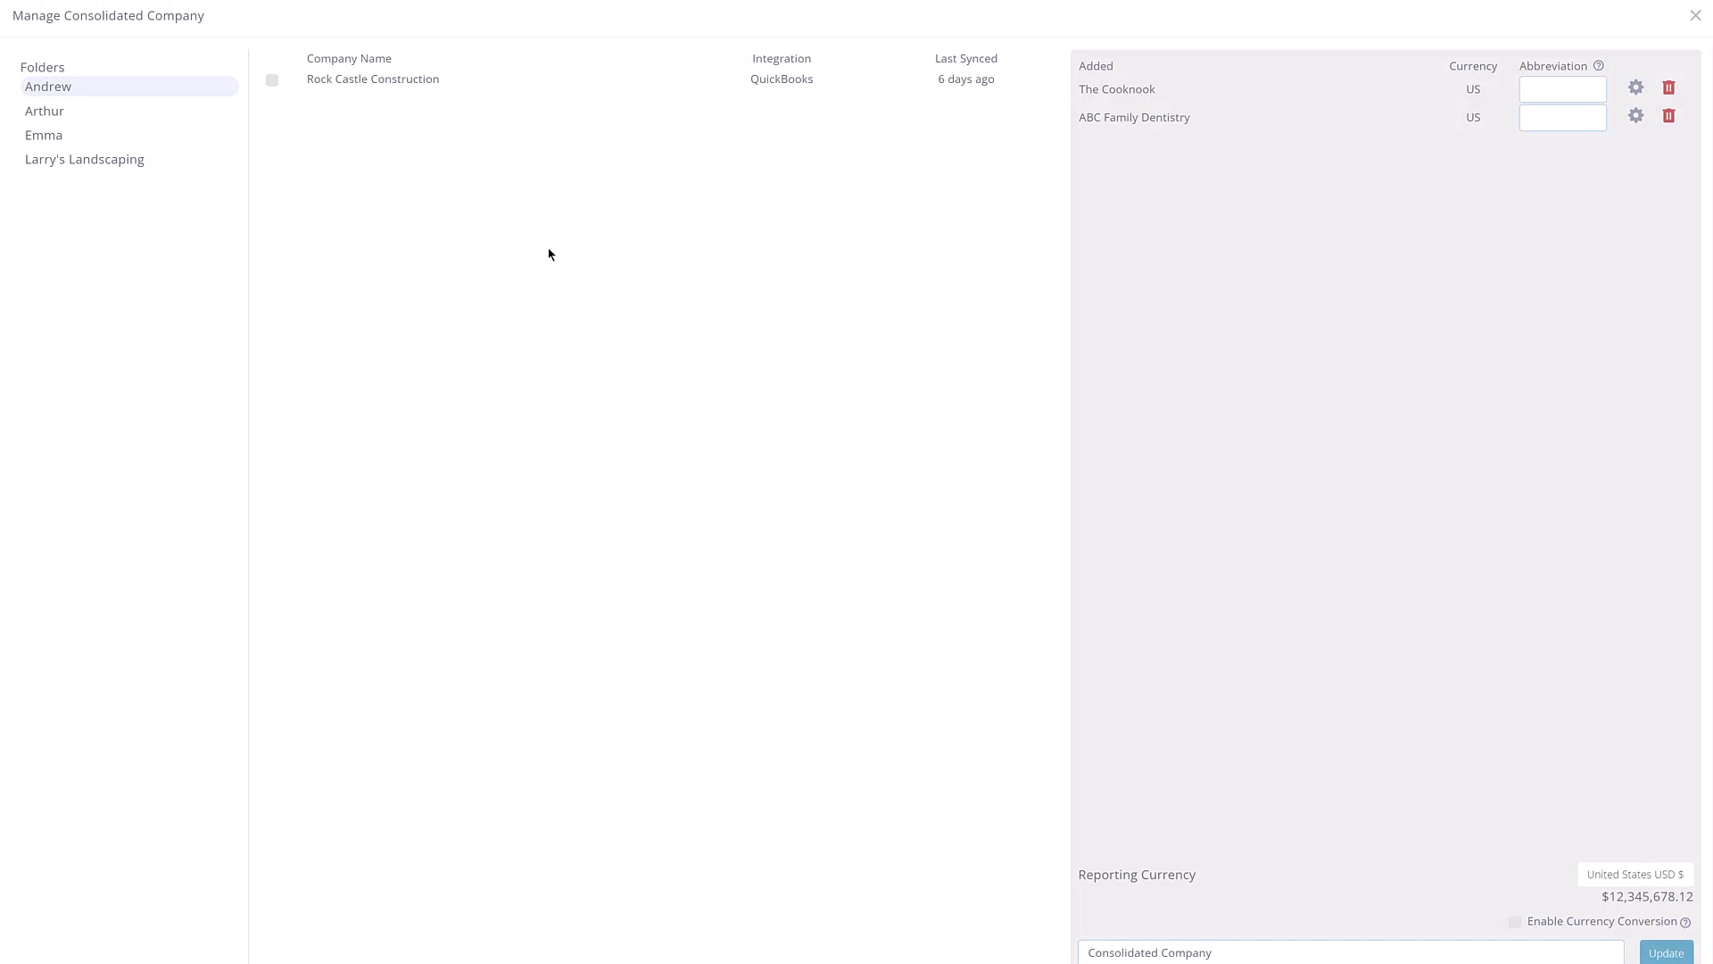
pyautogui.moveTo(1146, 94)
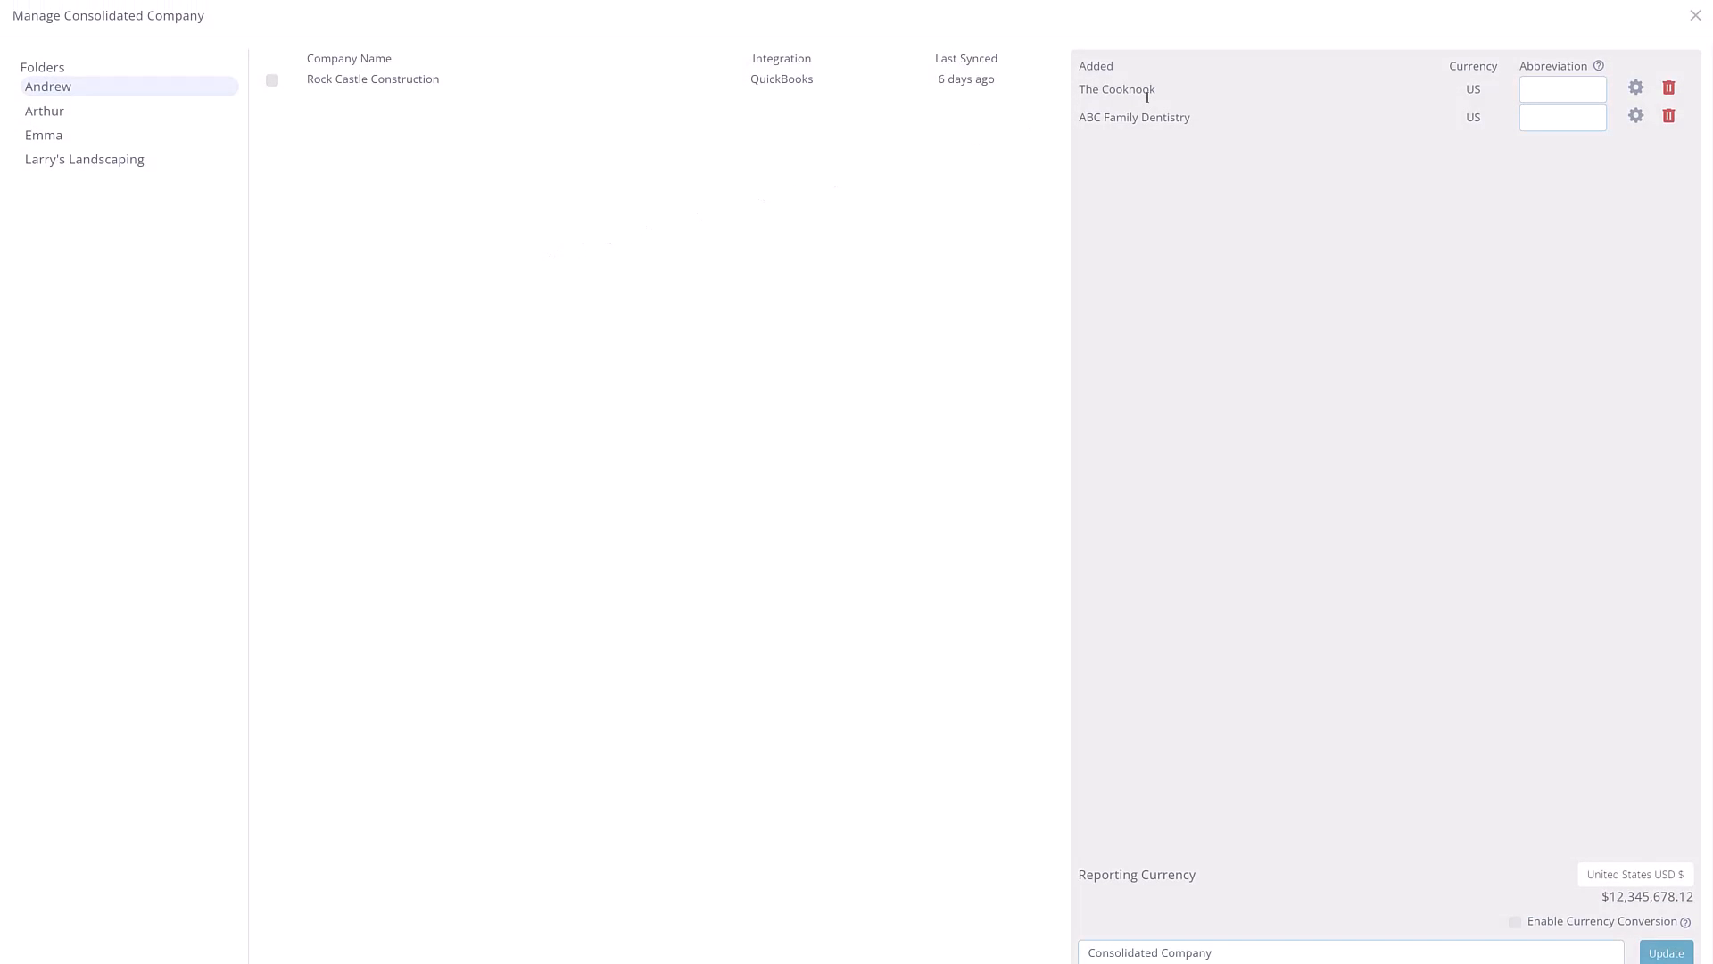
pyautogui.moveTo(1135, 118)
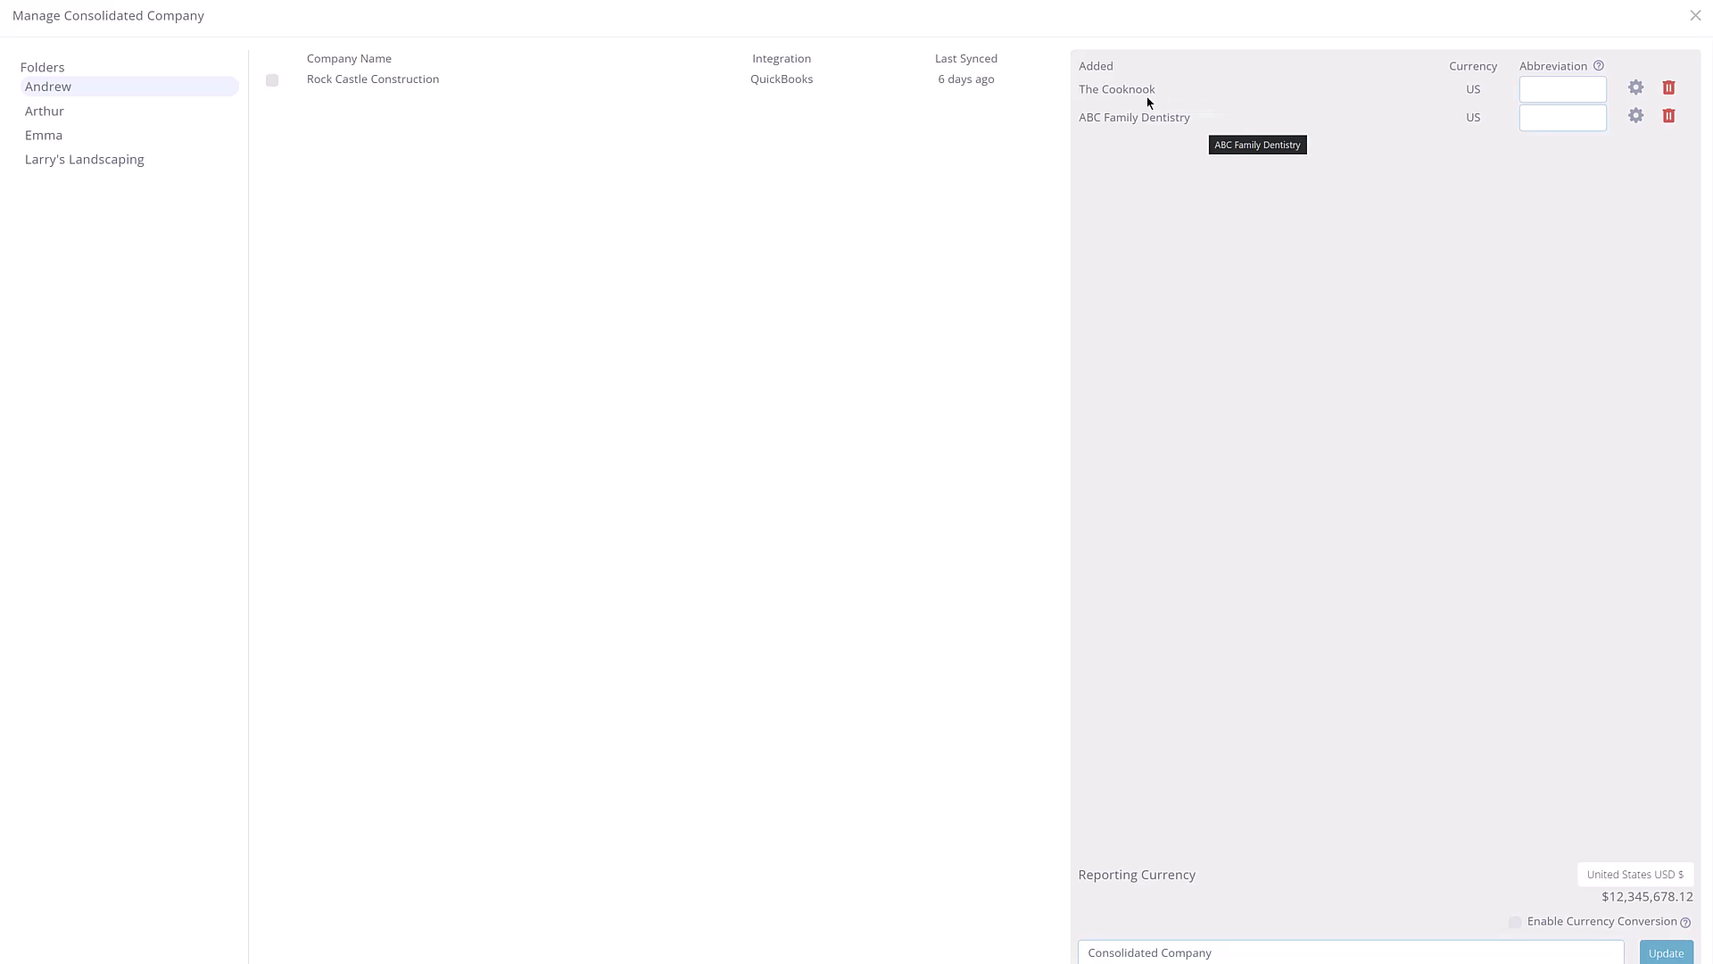
pyautogui.moveTo(1445, 127)
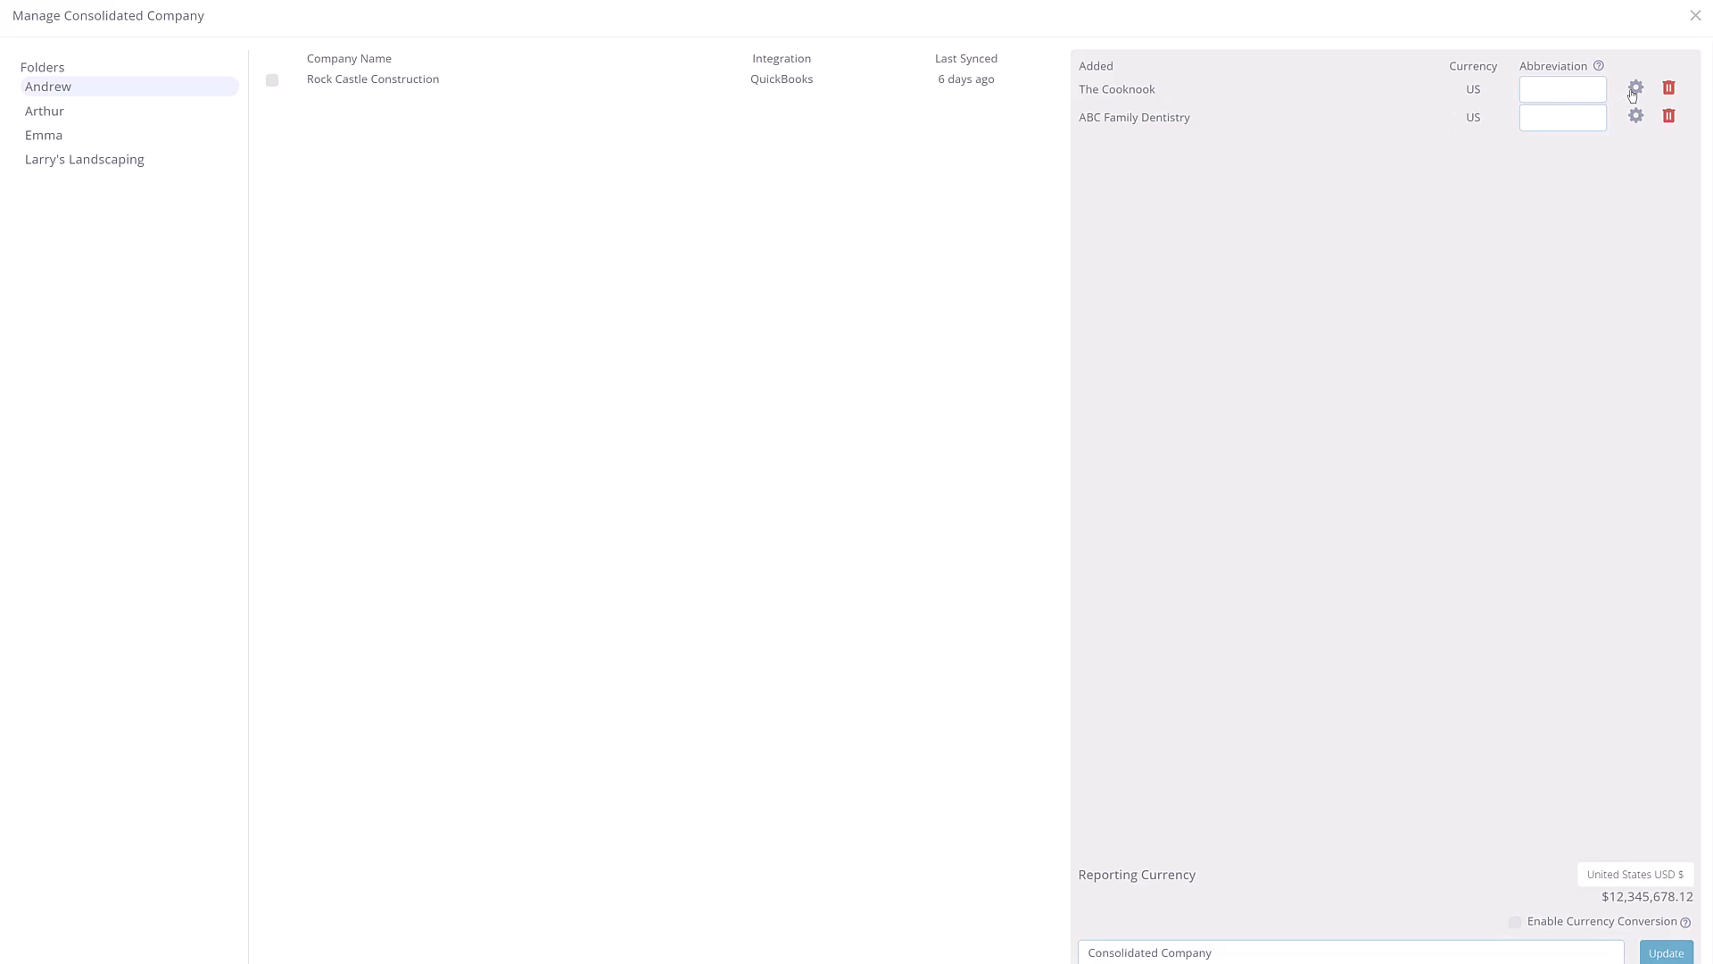
# Add all of The Cooknook's classes via Select All and save, reaching 3/50 used.
pyautogui.click(1634, 88)
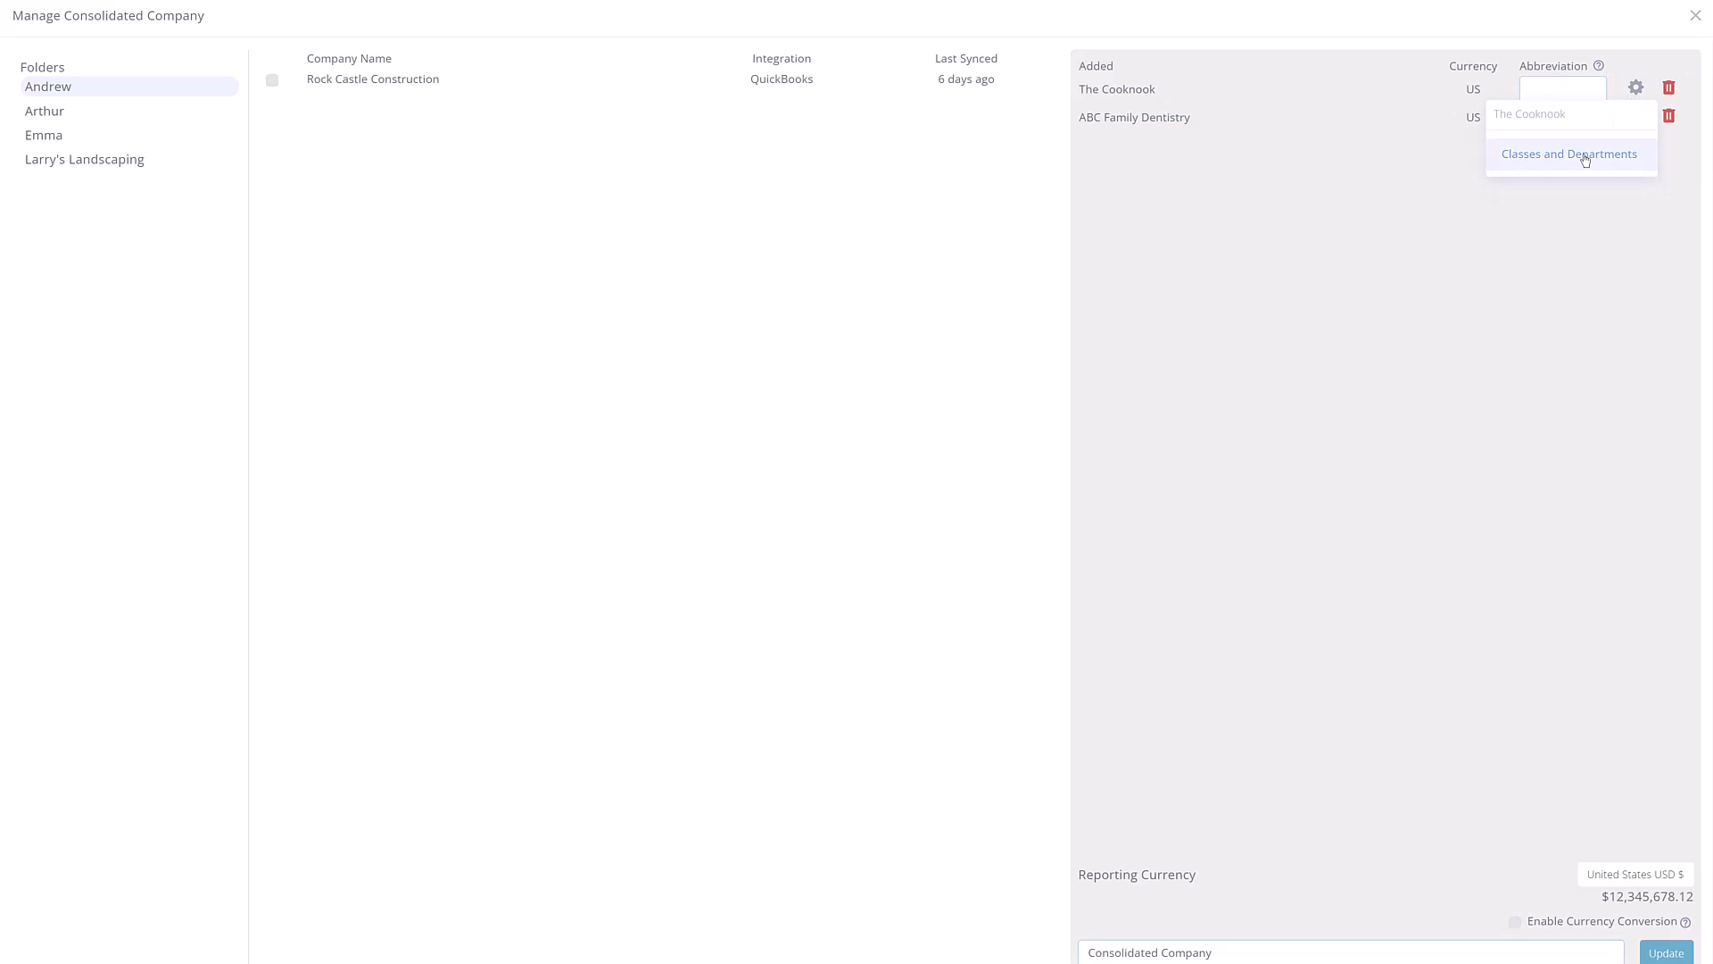
pyautogui.click(1569, 154)
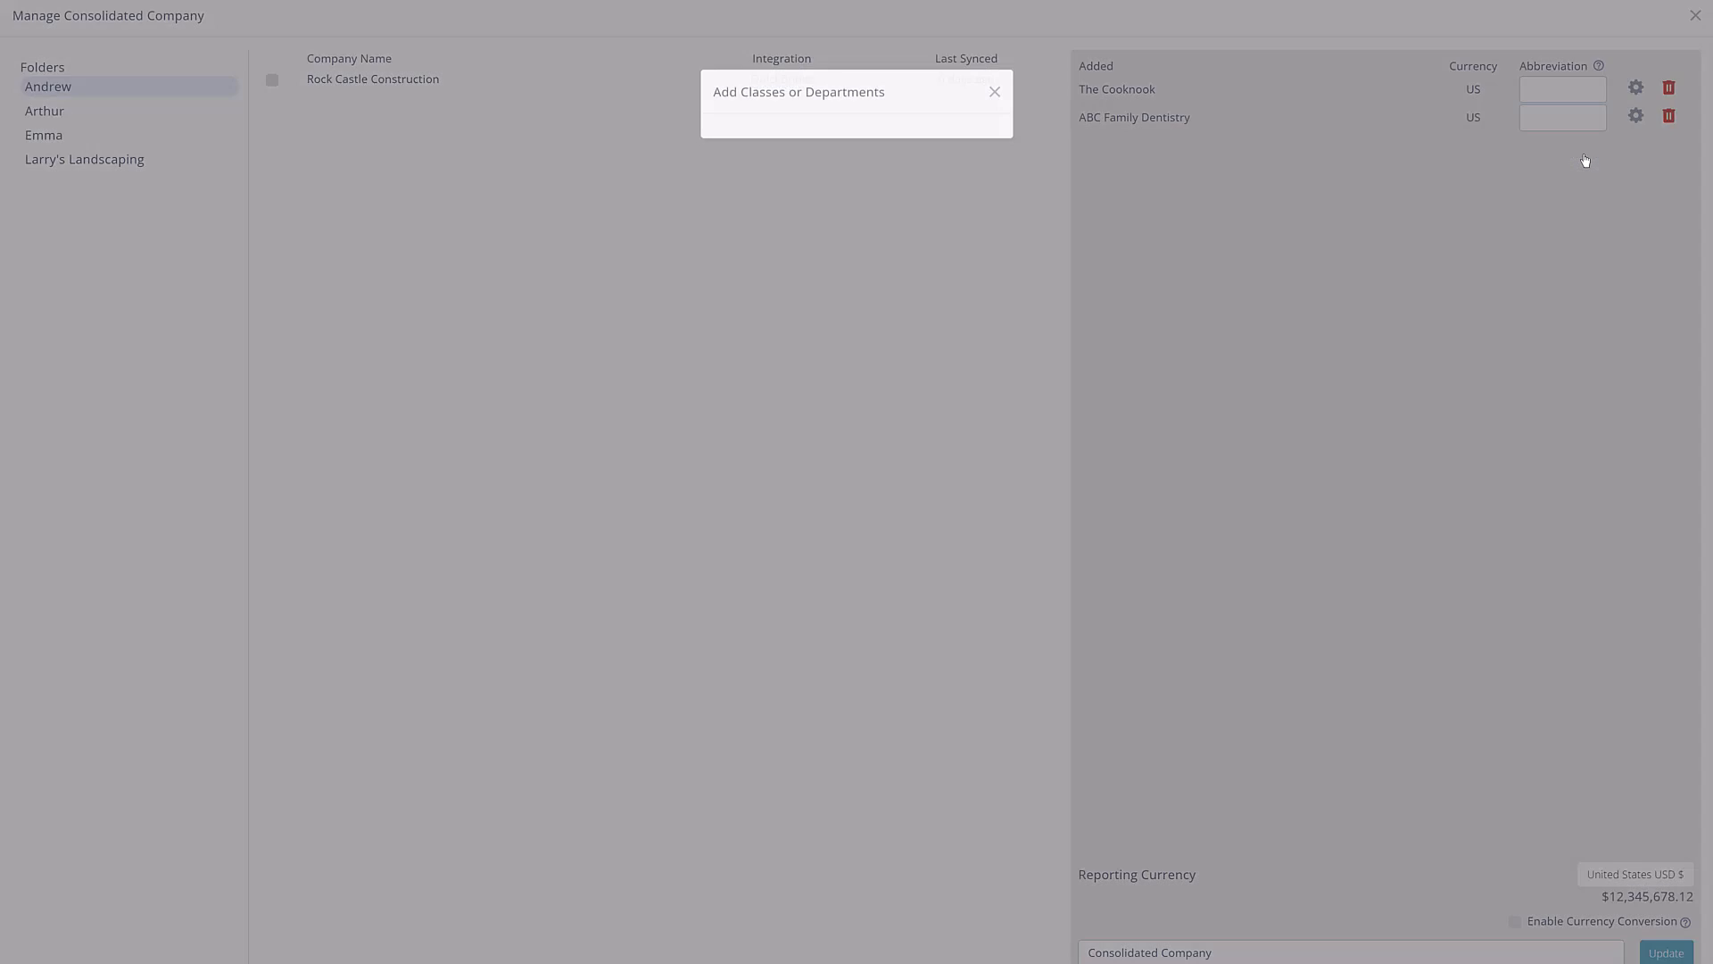
pyautogui.click(855, 141)
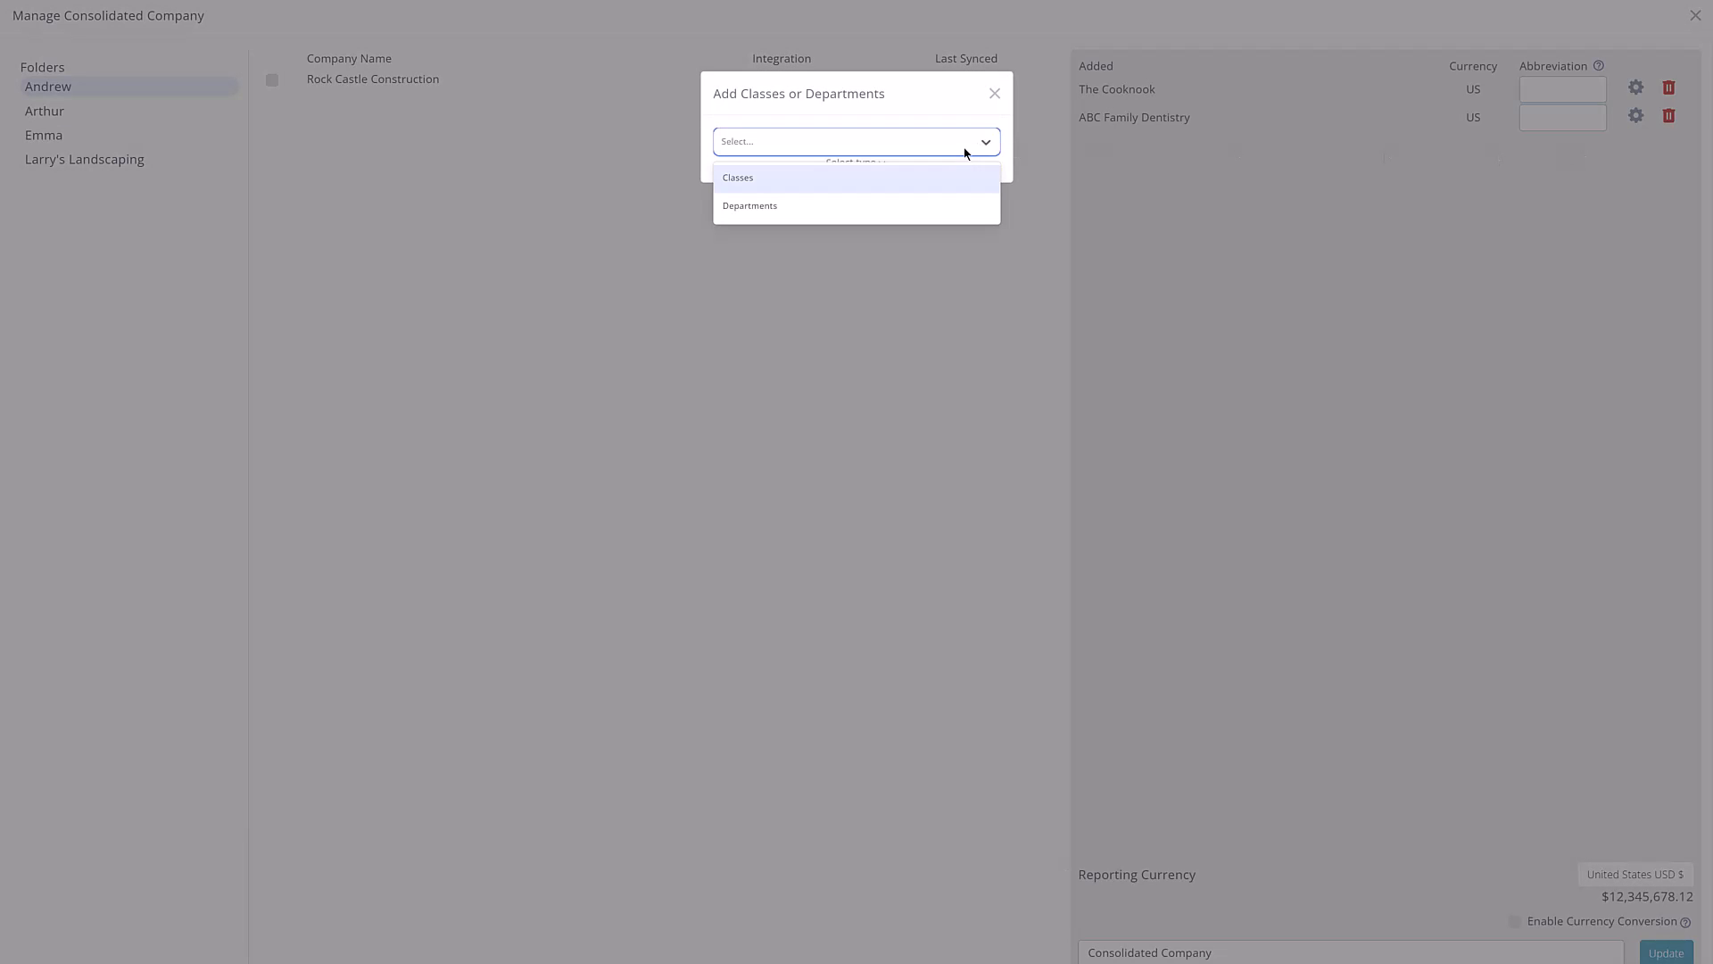
pyautogui.moveTo(894, 193)
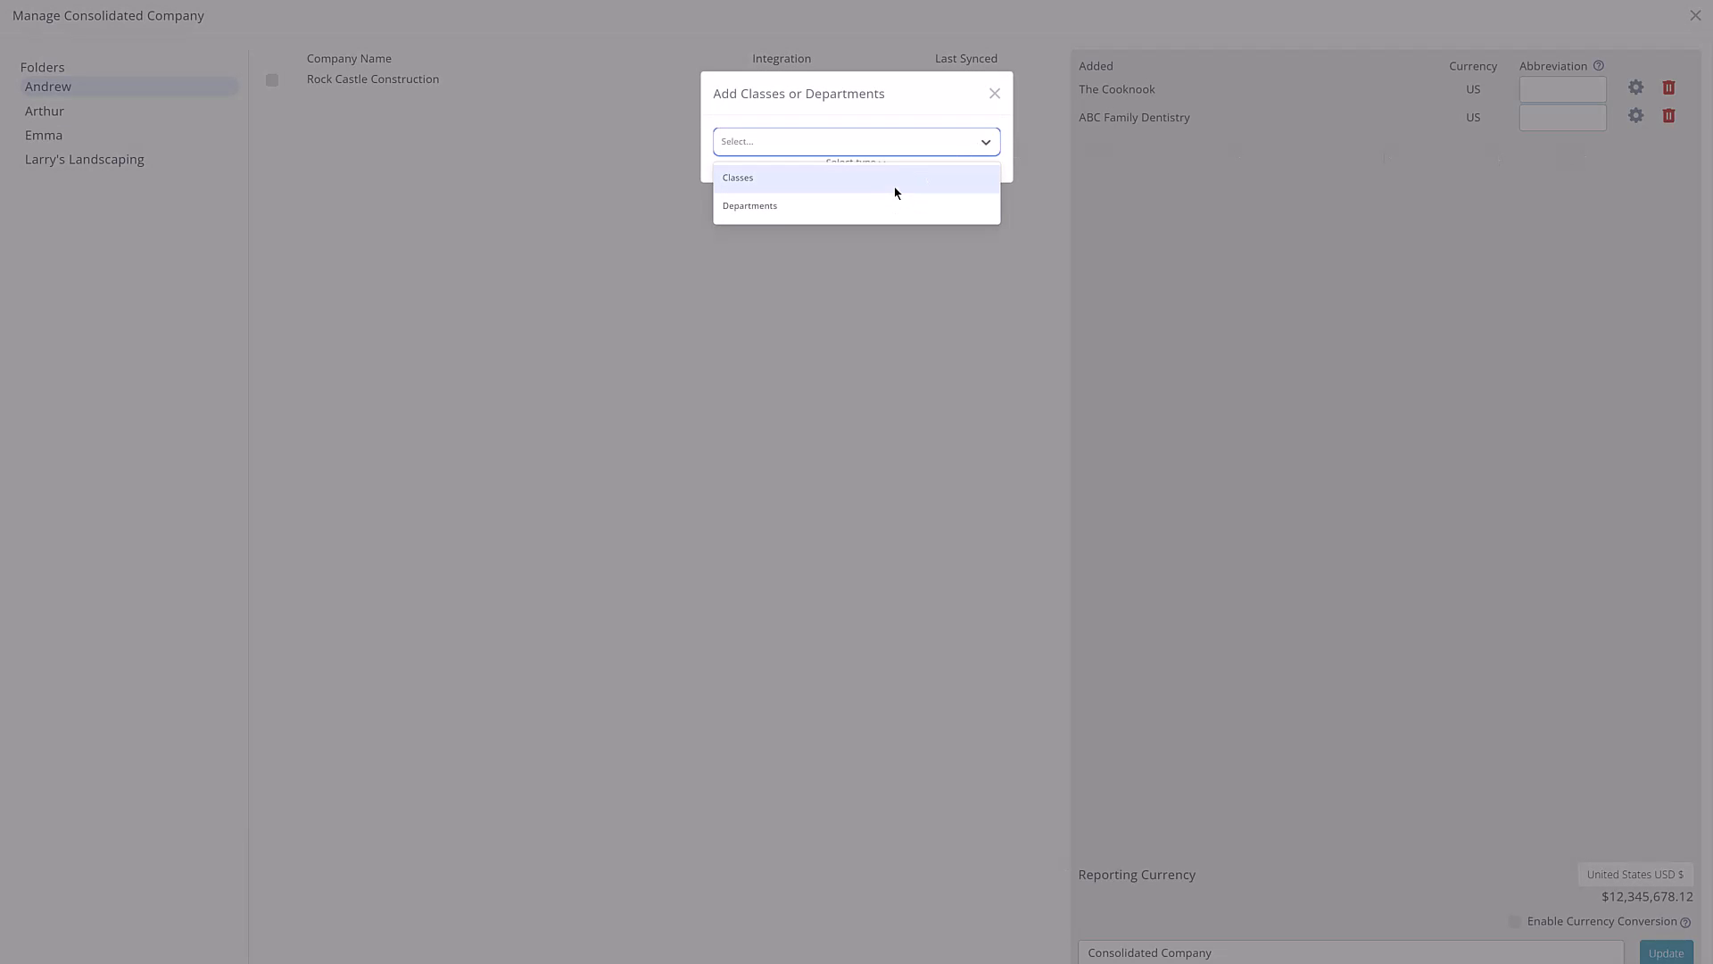
pyautogui.click(737, 177)
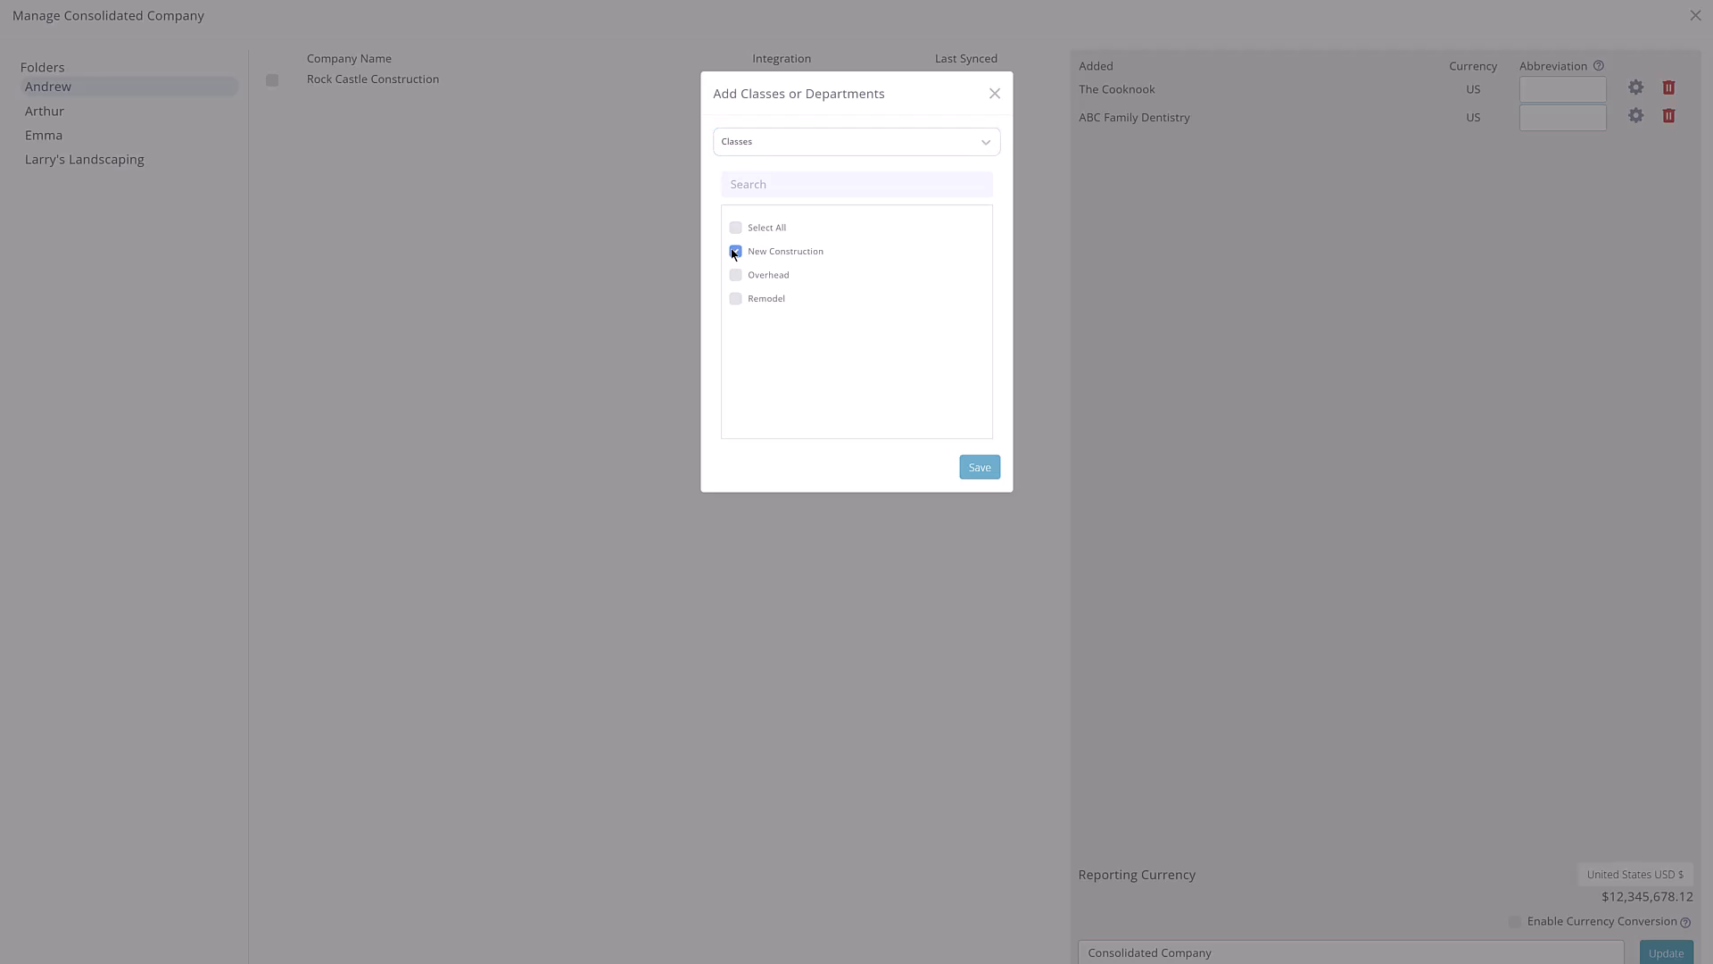
pyautogui.click(735, 226)
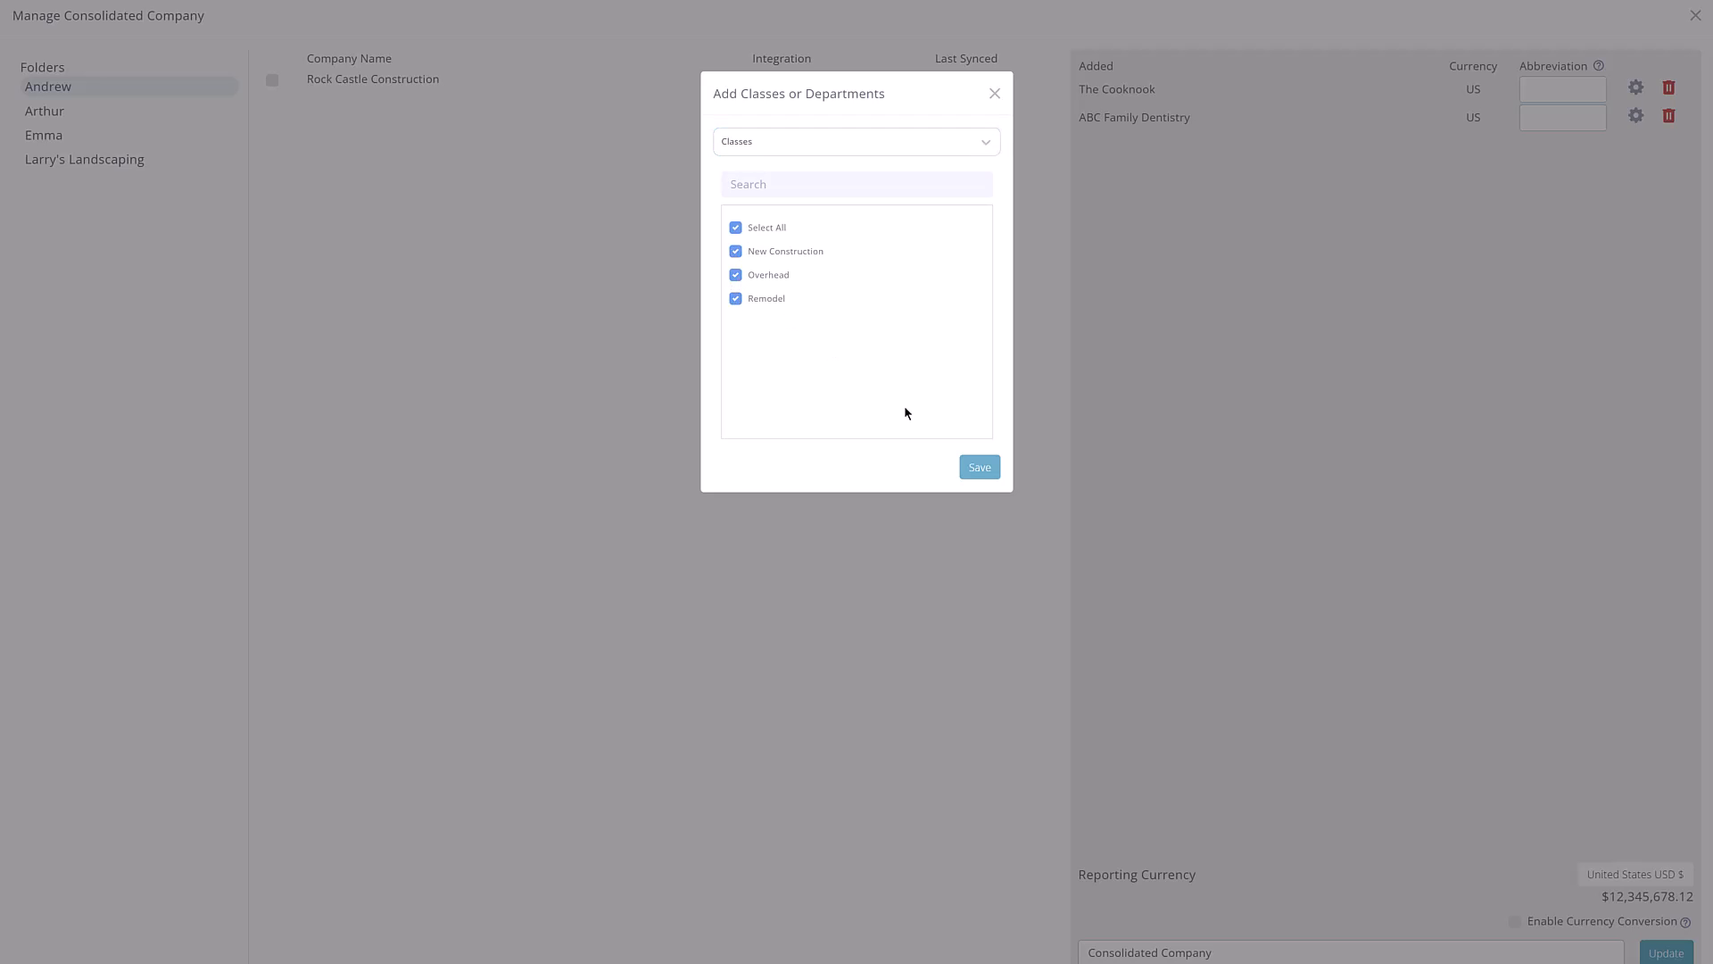
pyautogui.click(978, 465)
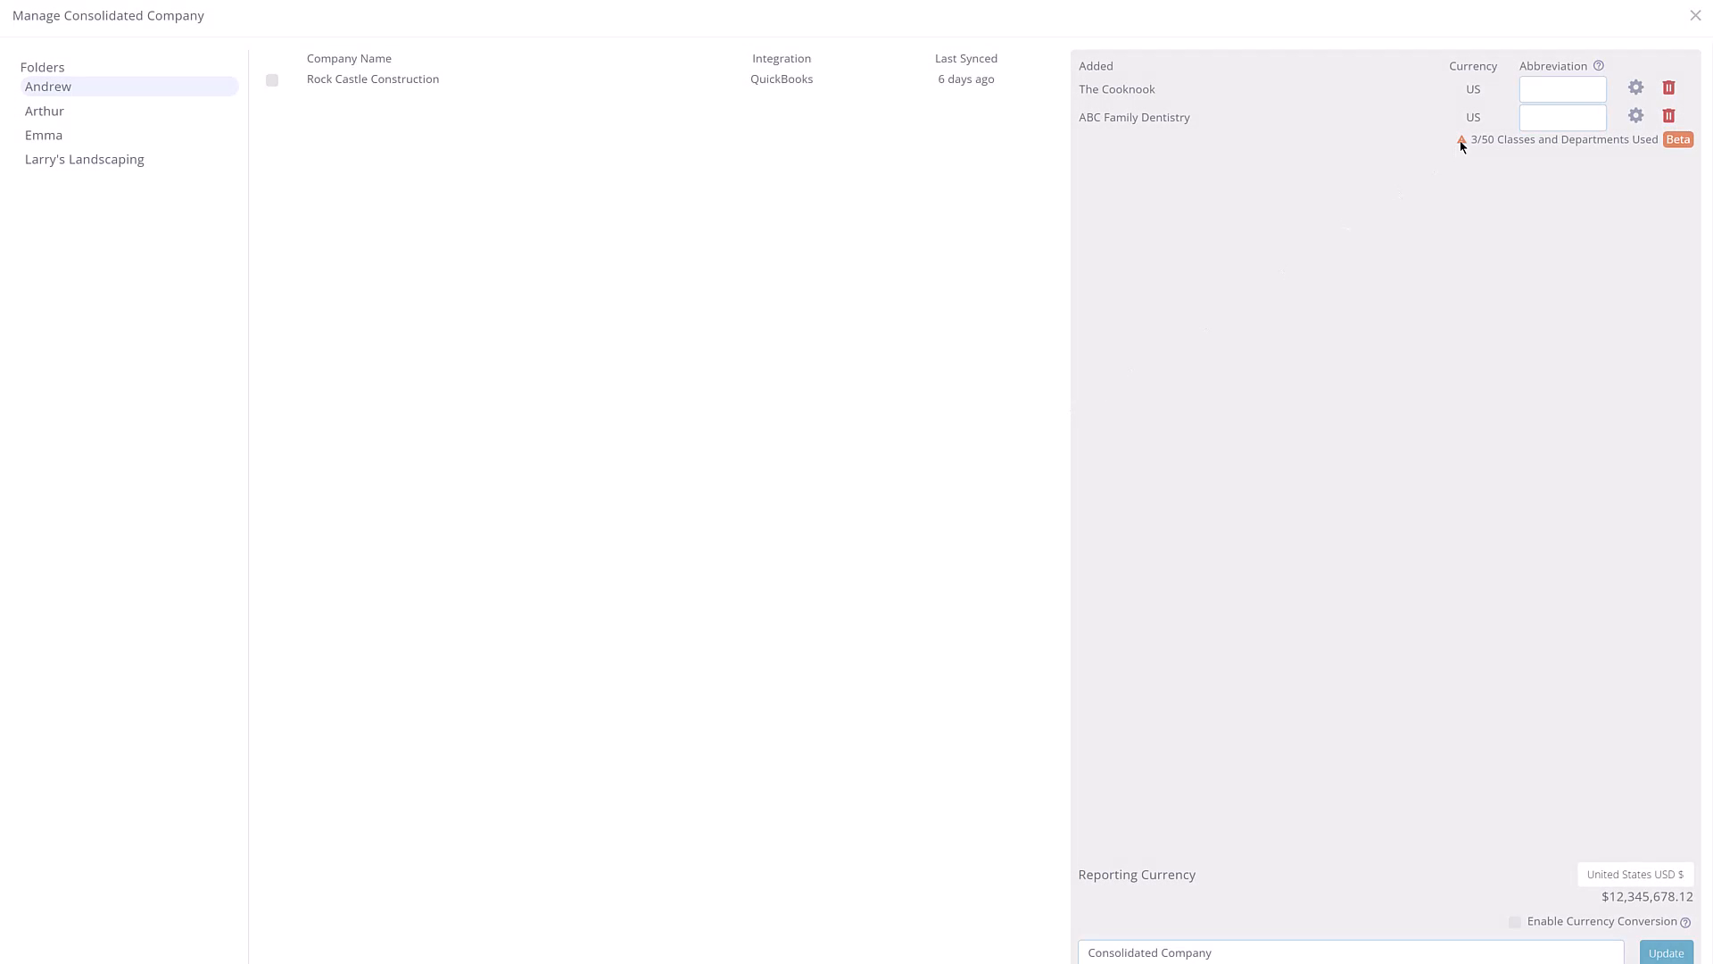
pyautogui.moveTo(1462, 140)
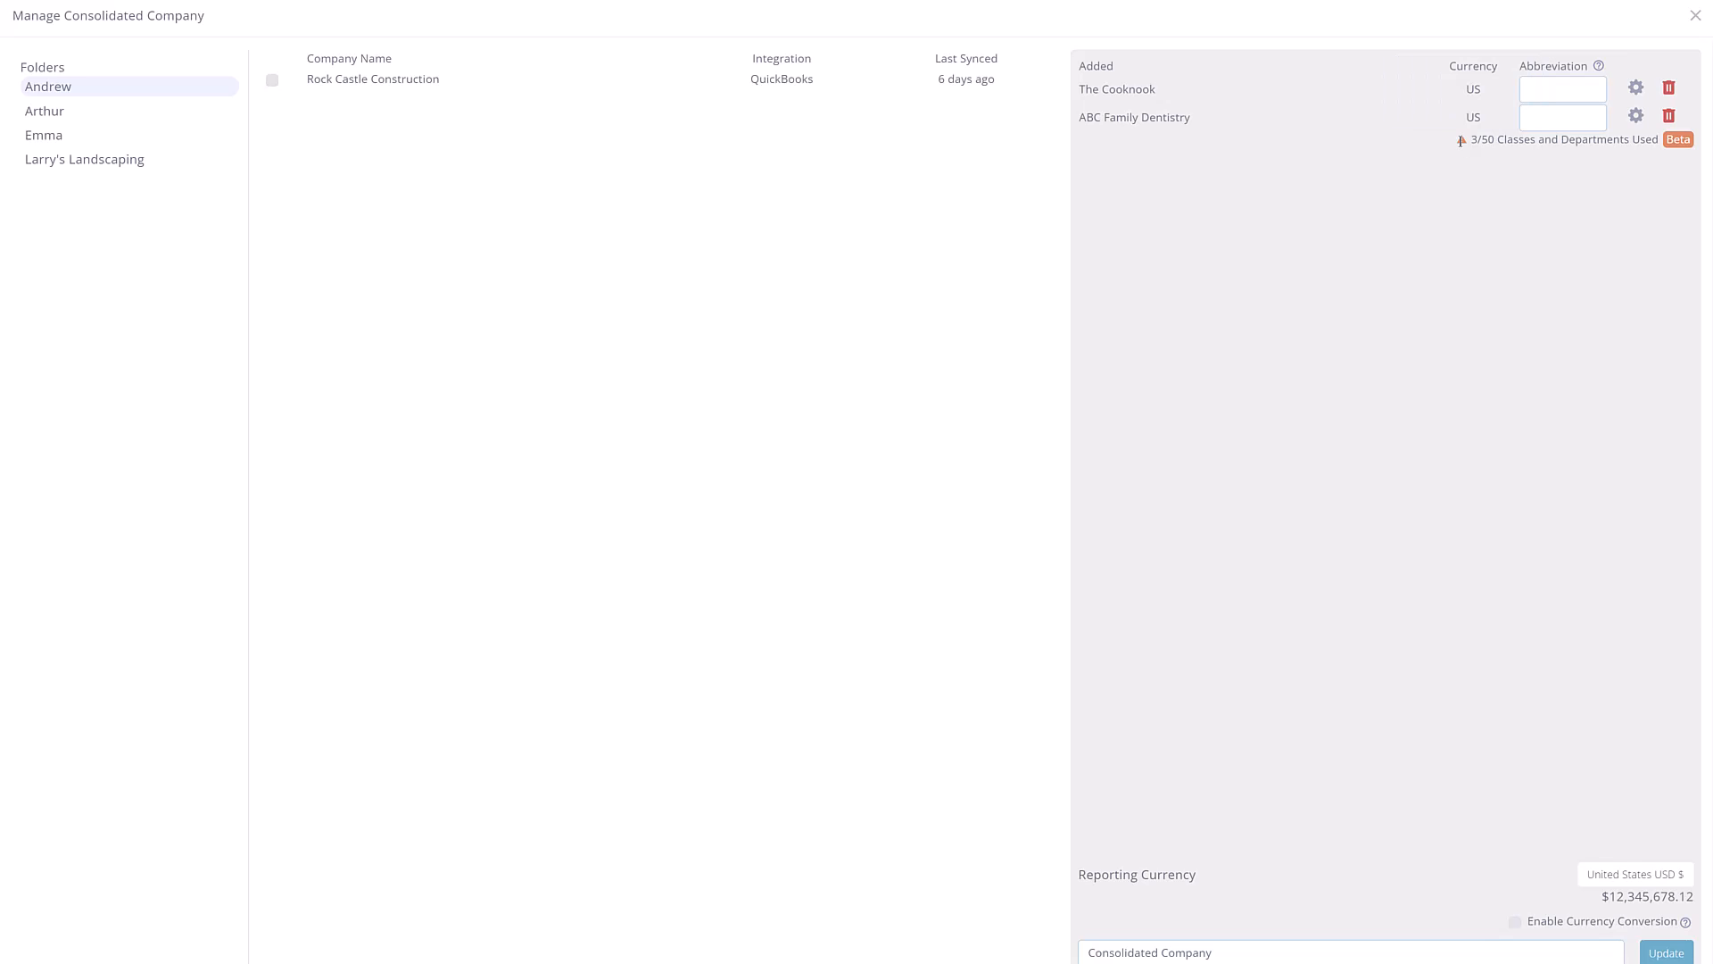
pyautogui.moveTo(1461, 146)
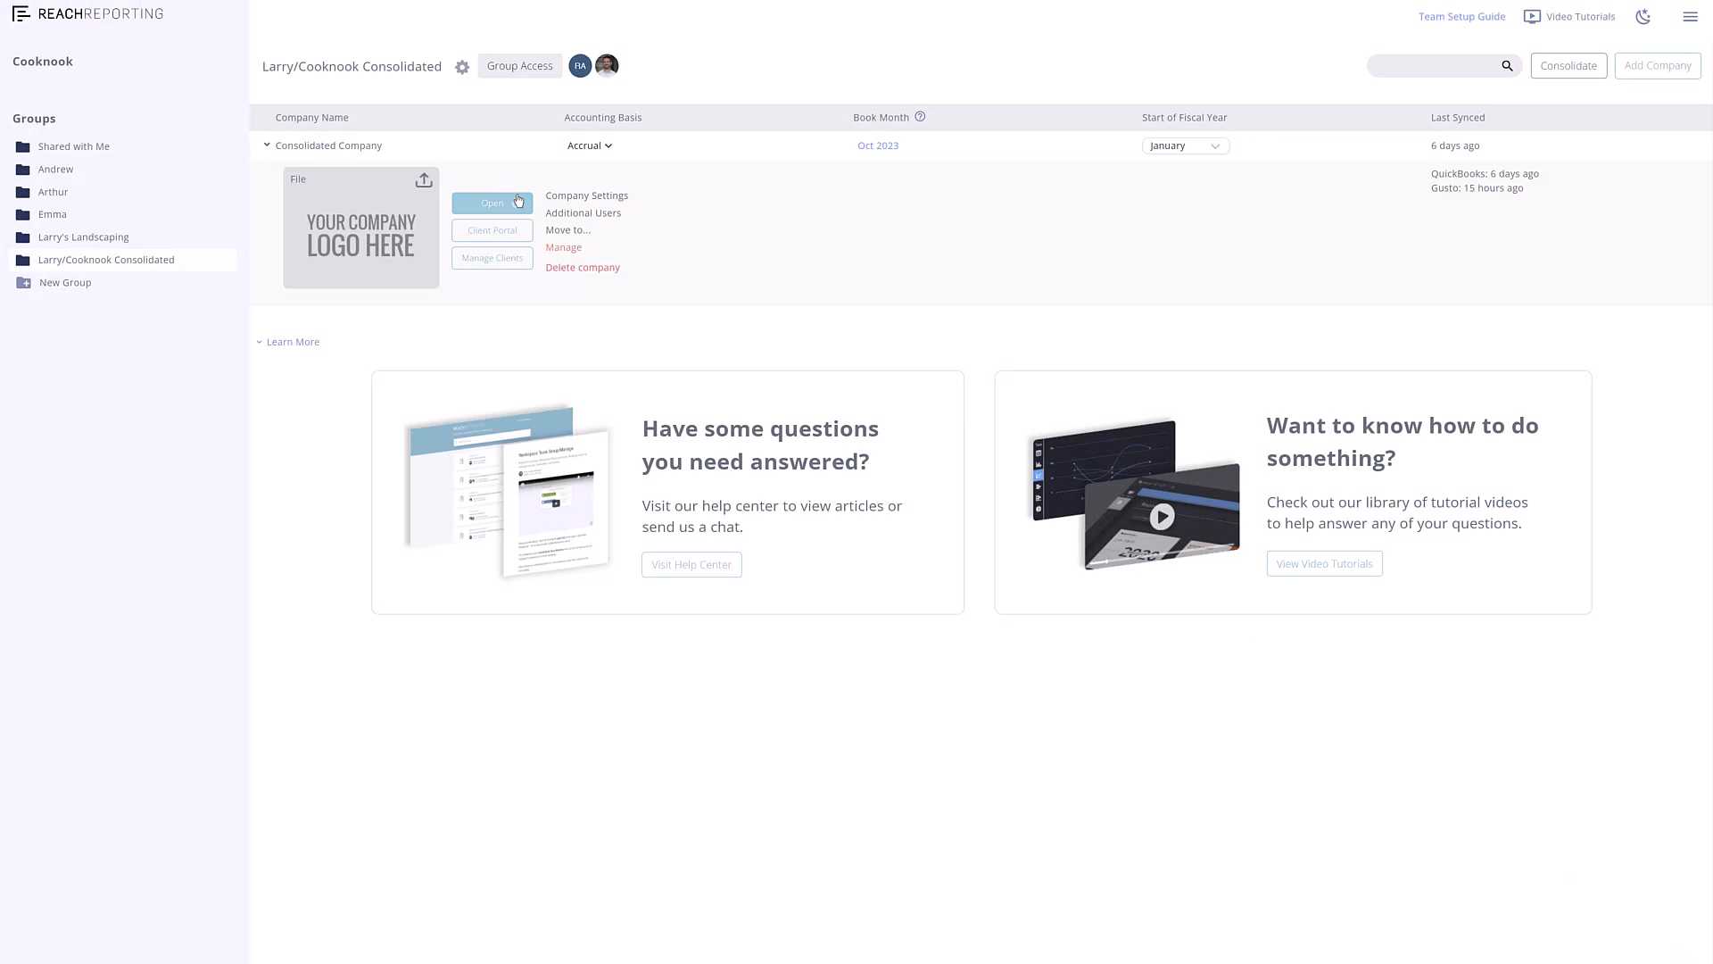
# Edit Total Income vs Prior Year and bring up the first column's company filter.
pyautogui.click(493, 203)
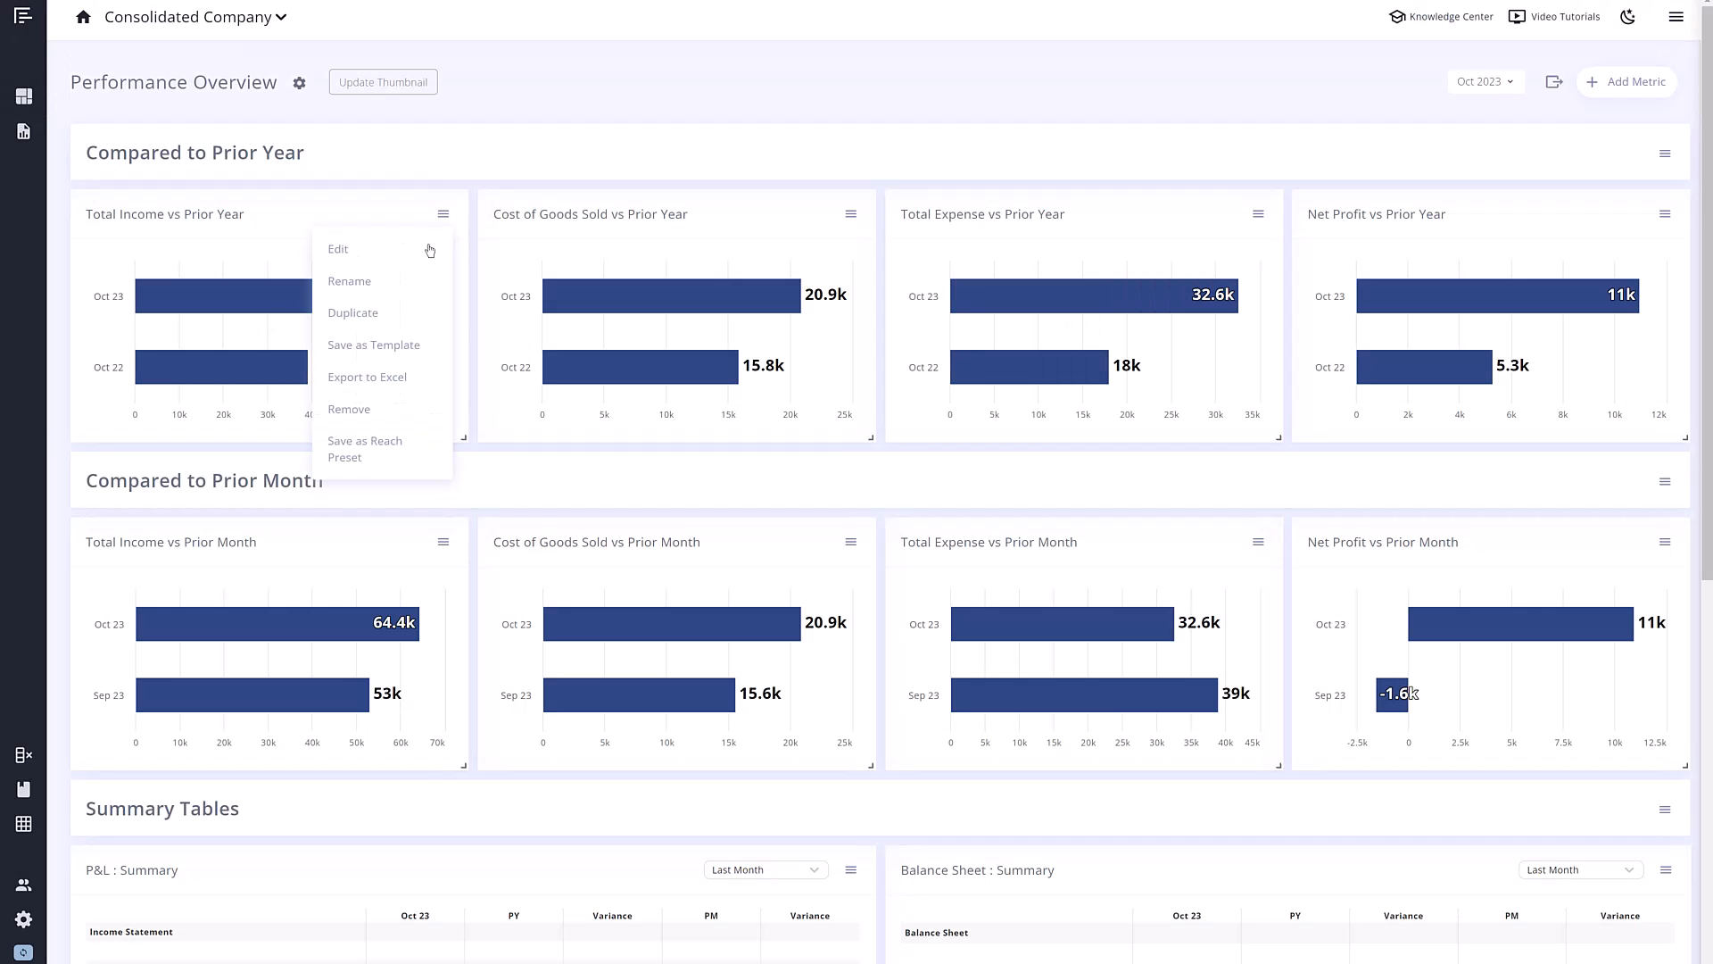
pyautogui.click(337, 250)
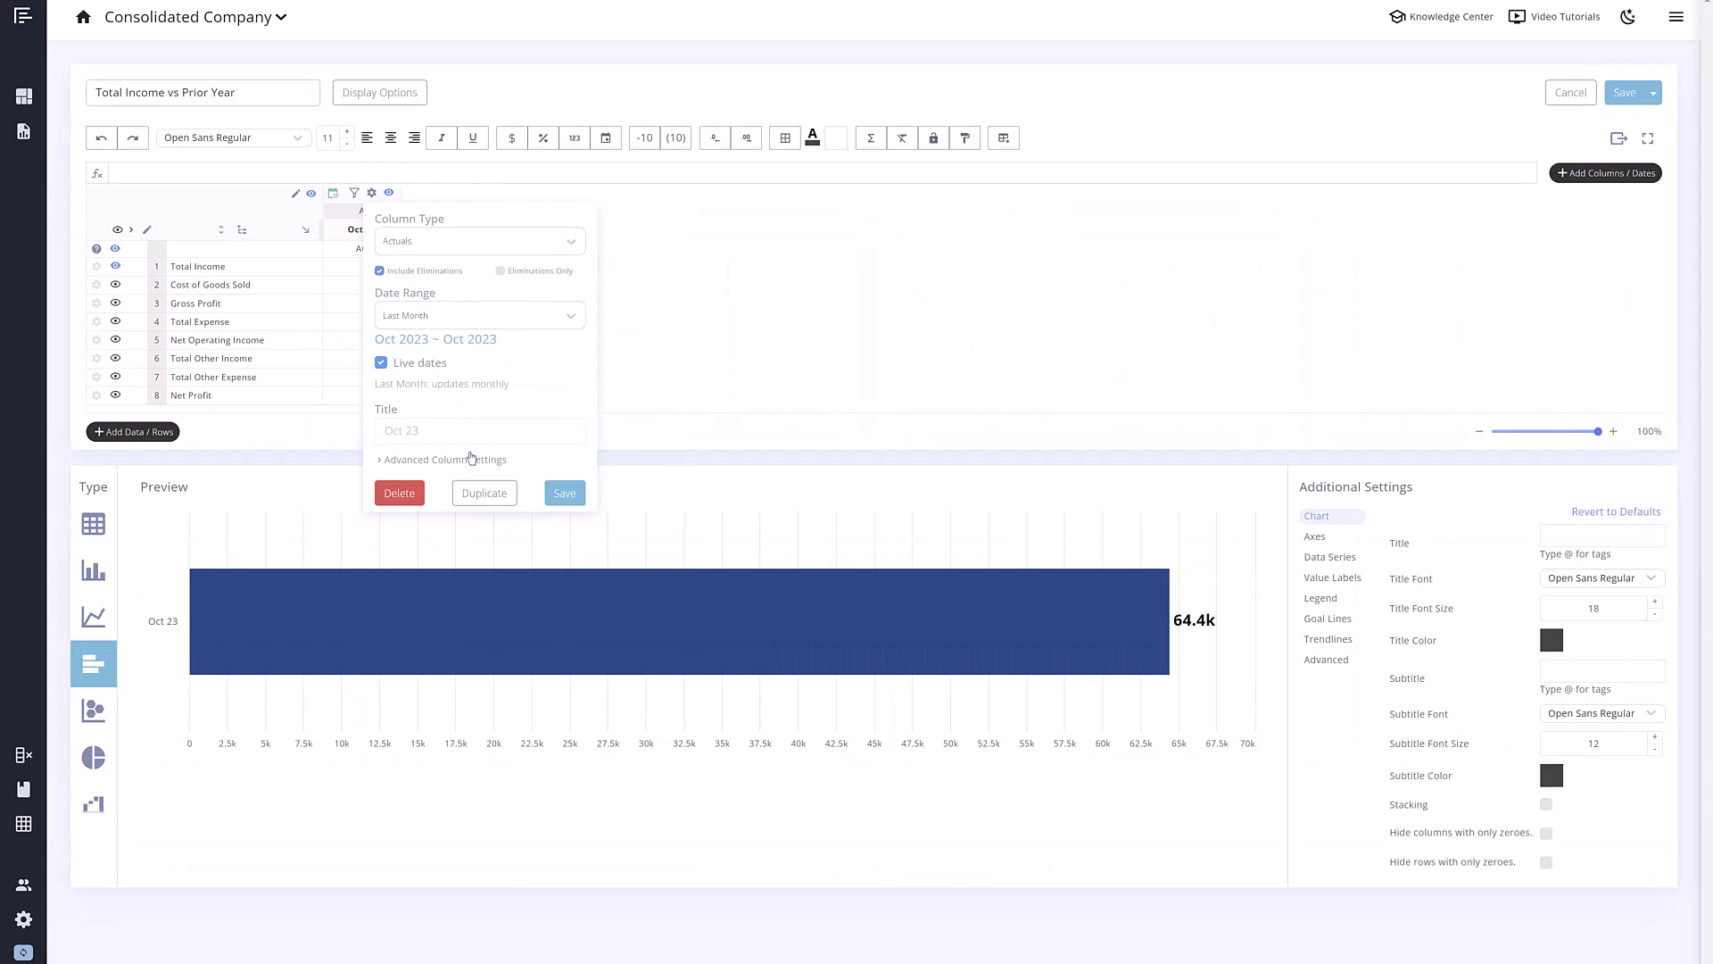
pyautogui.click(483, 493)
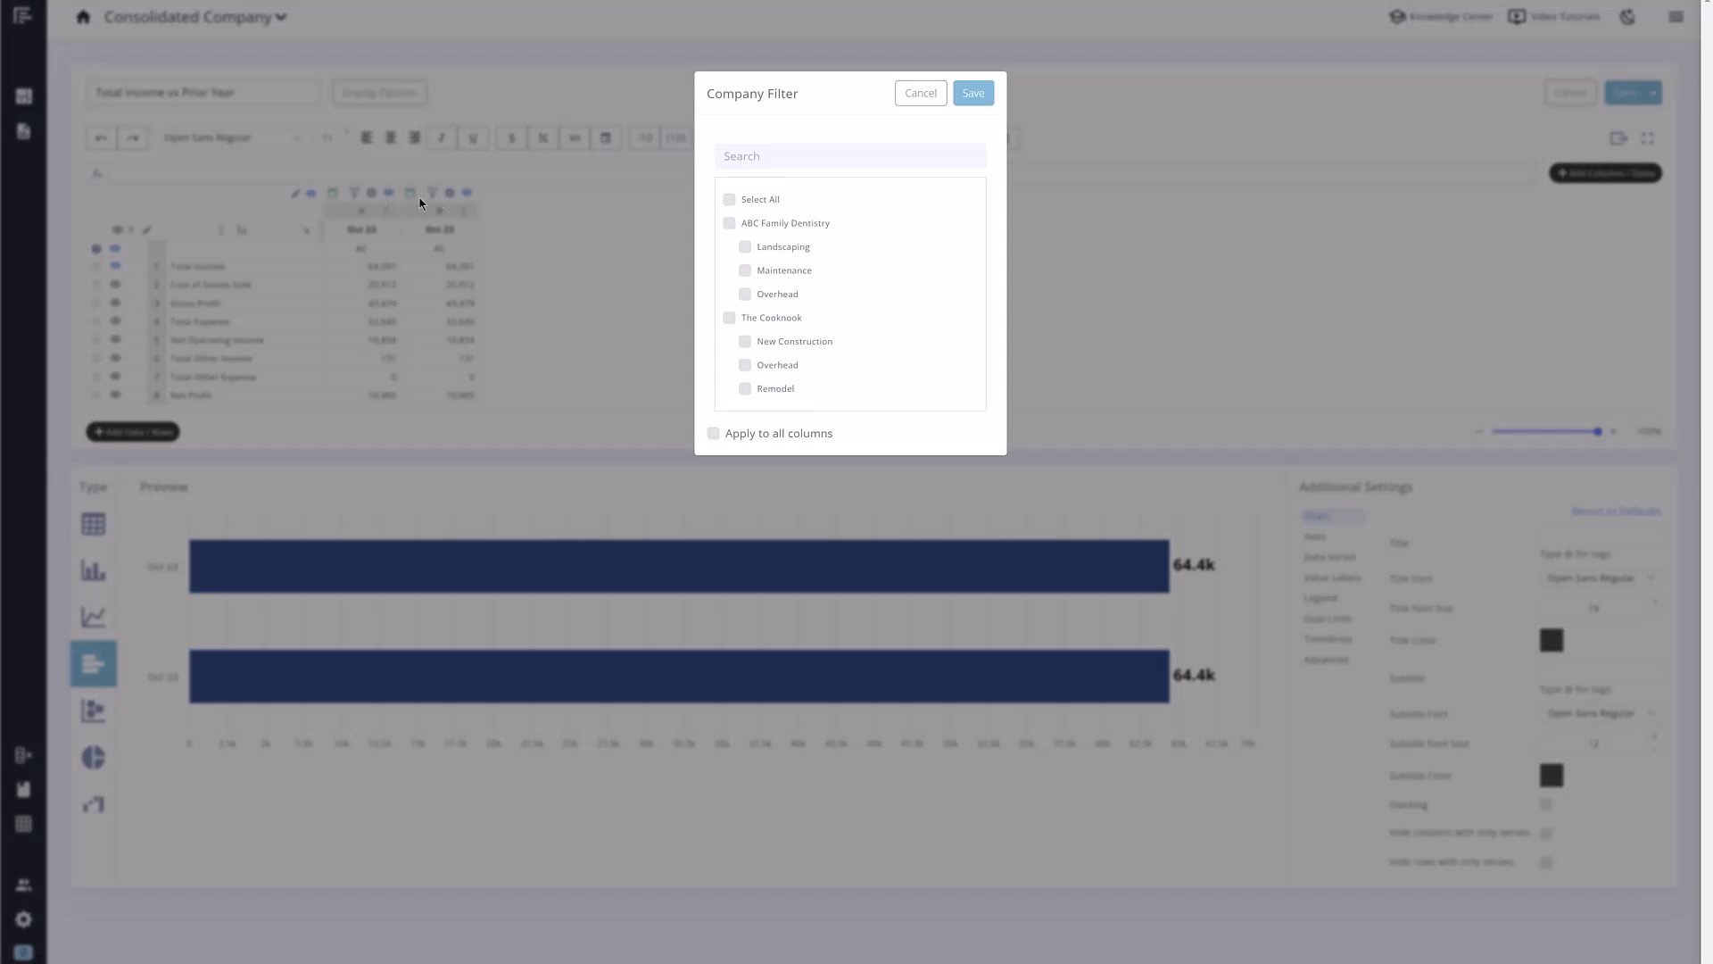
# Filter column A to ABC Family Dentistry's Landscaping class and save.
pyautogui.click(744, 246)
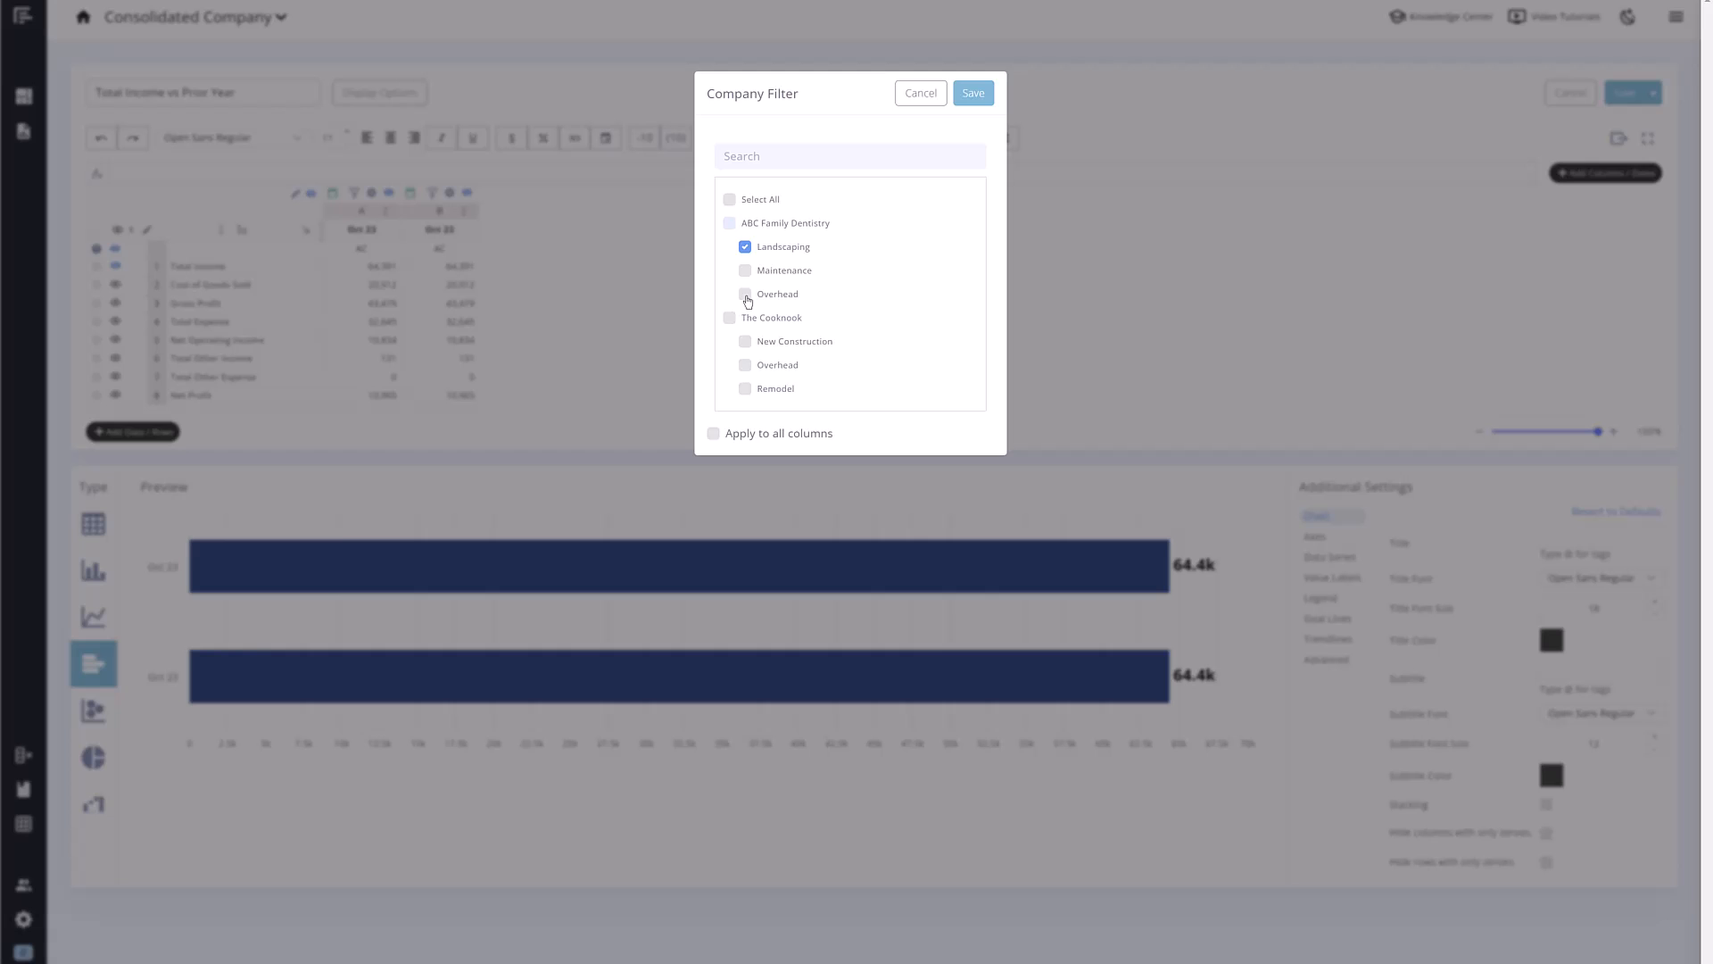
pyautogui.click(970, 92)
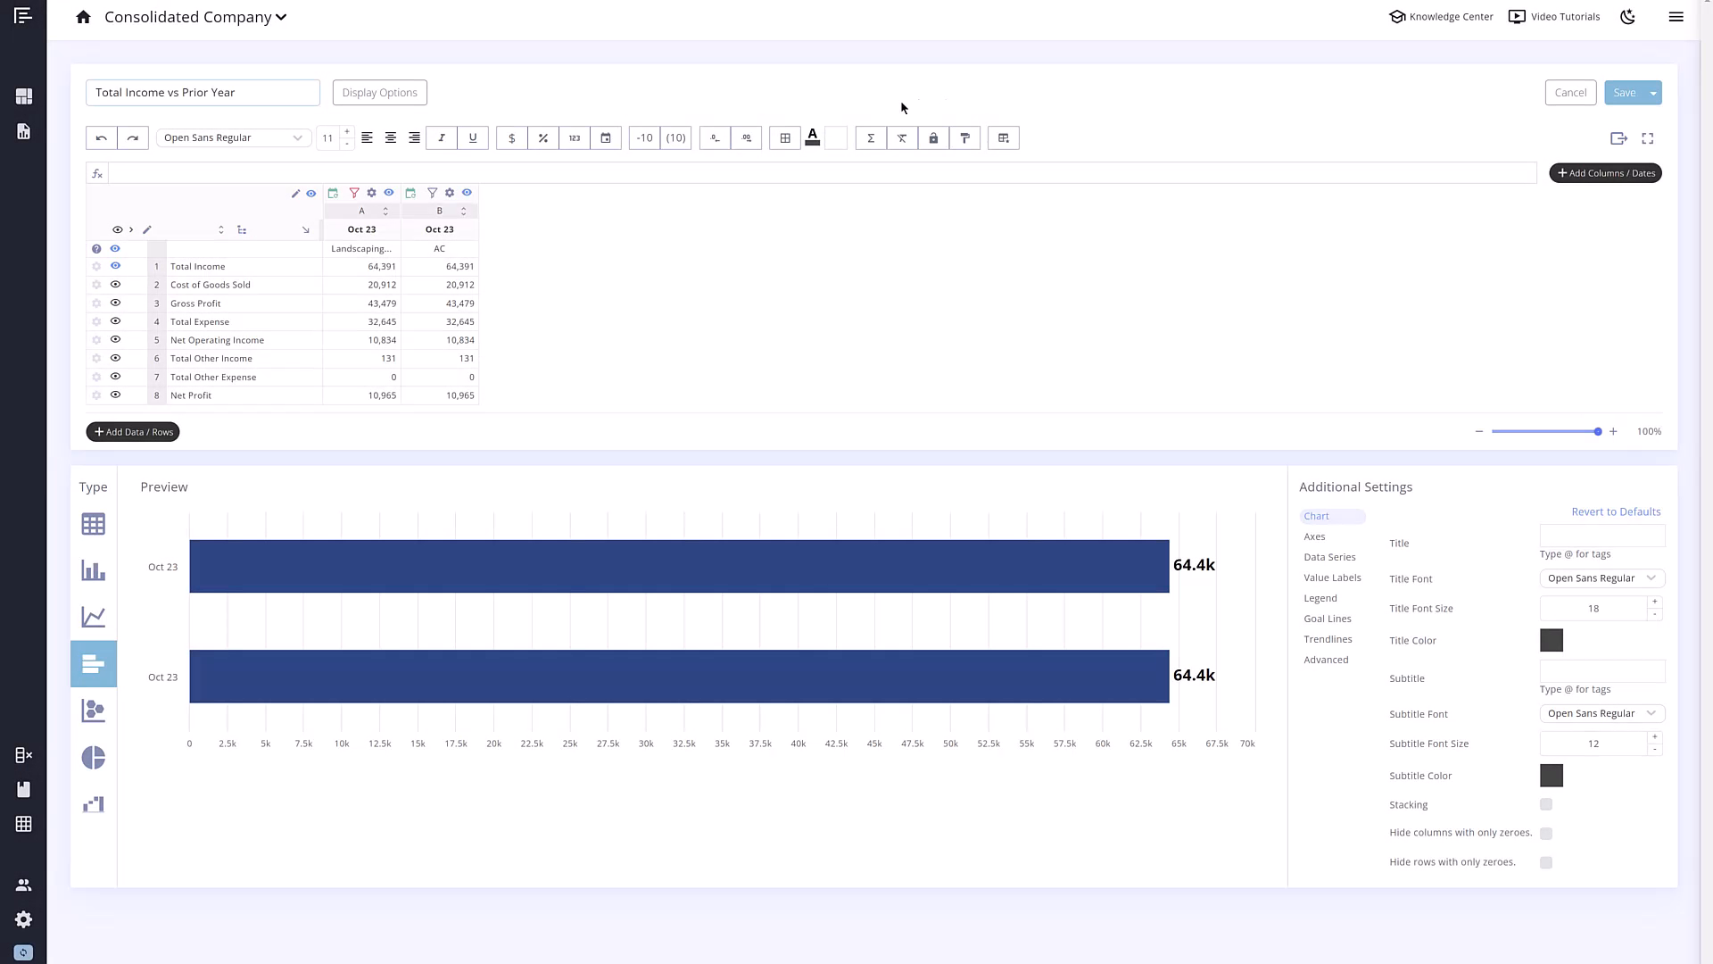
# Filter column B to The Cooknook's New Construction class, then dismiss Budgeting / Forecast unchanged.
pyautogui.click(353, 193)
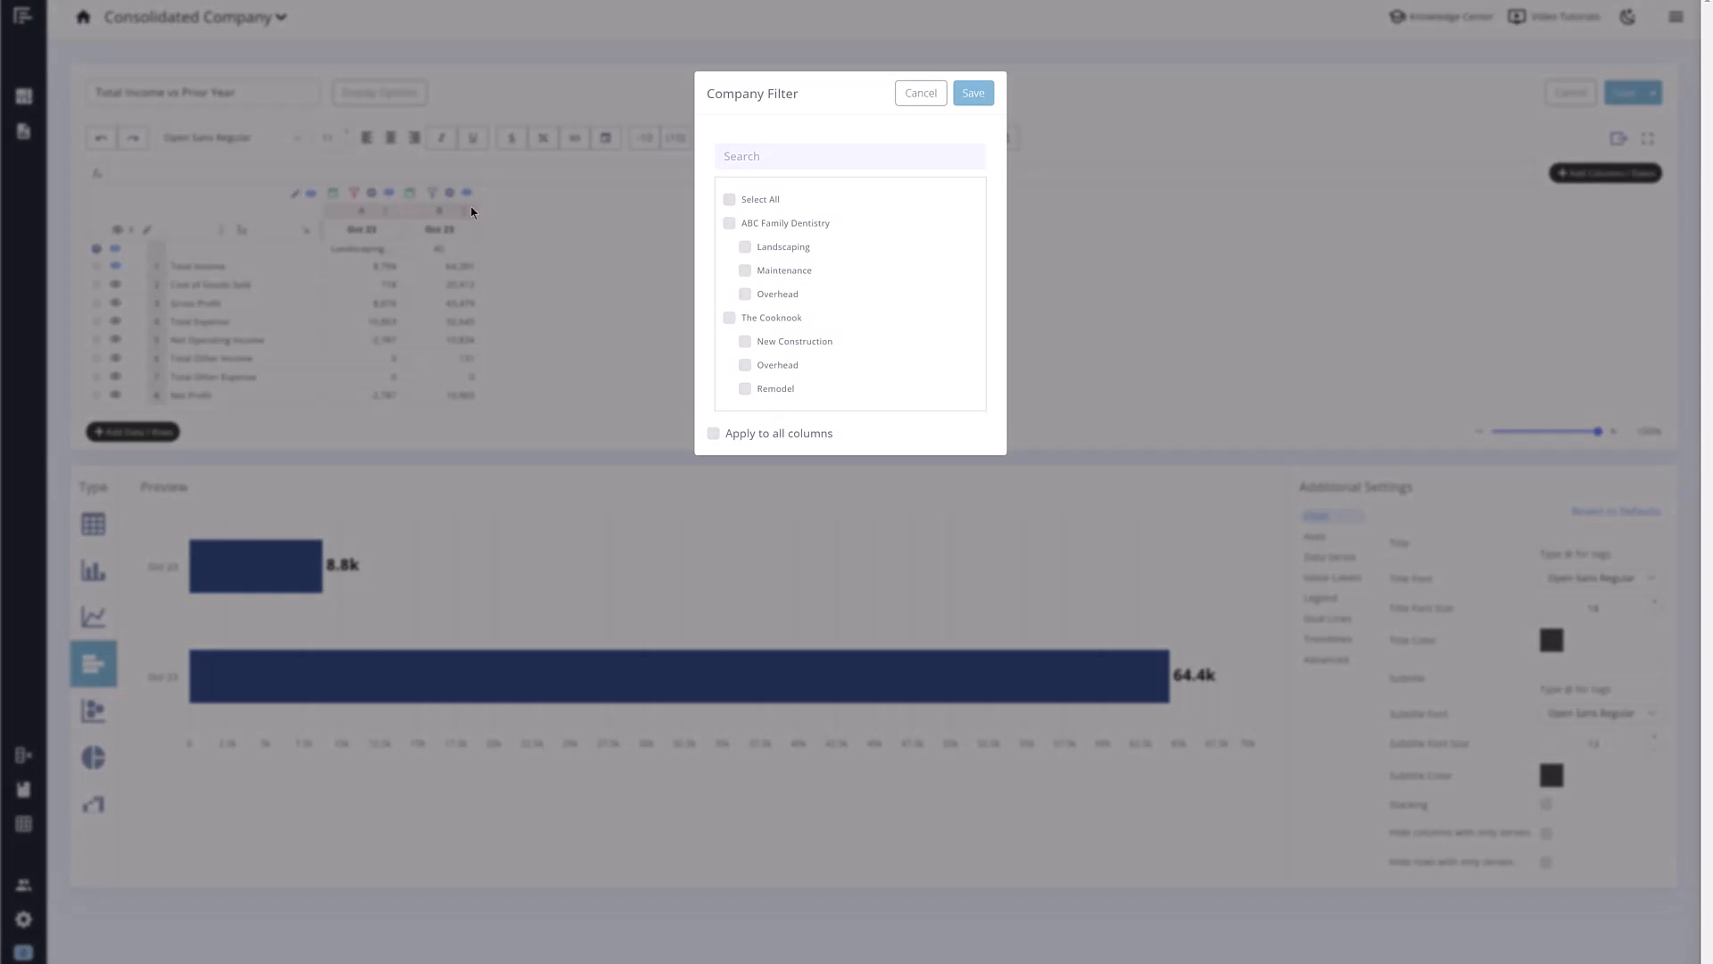
pyautogui.click(744, 341)
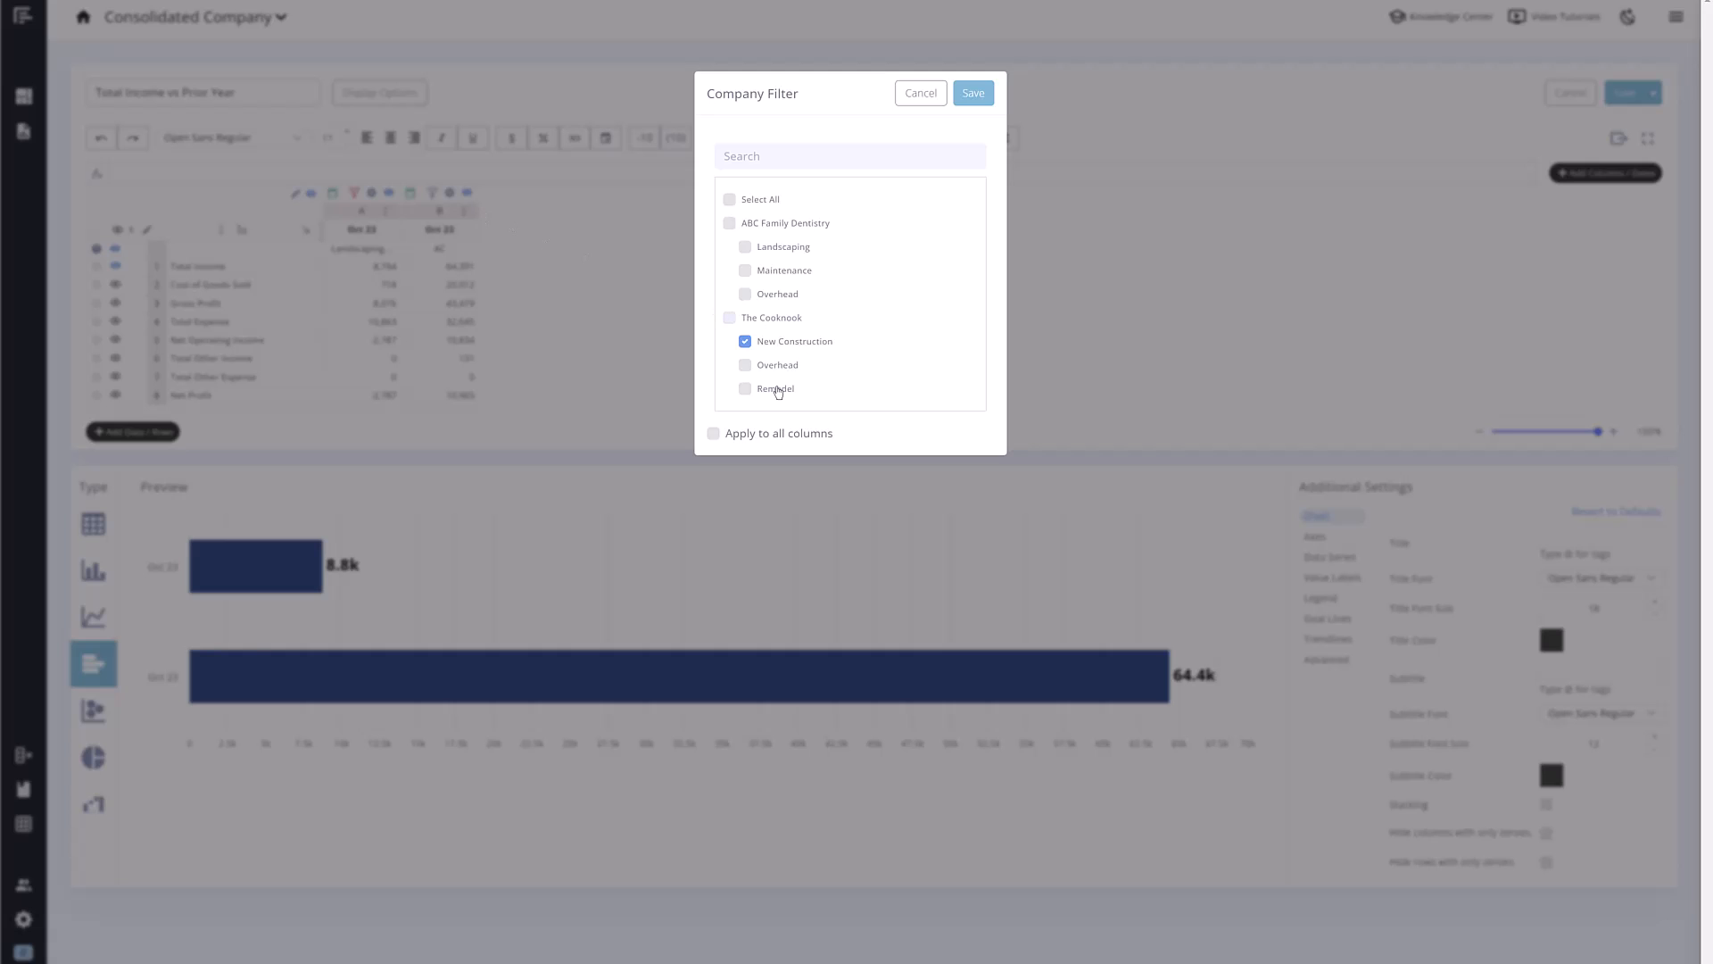
pyautogui.click(970, 93)
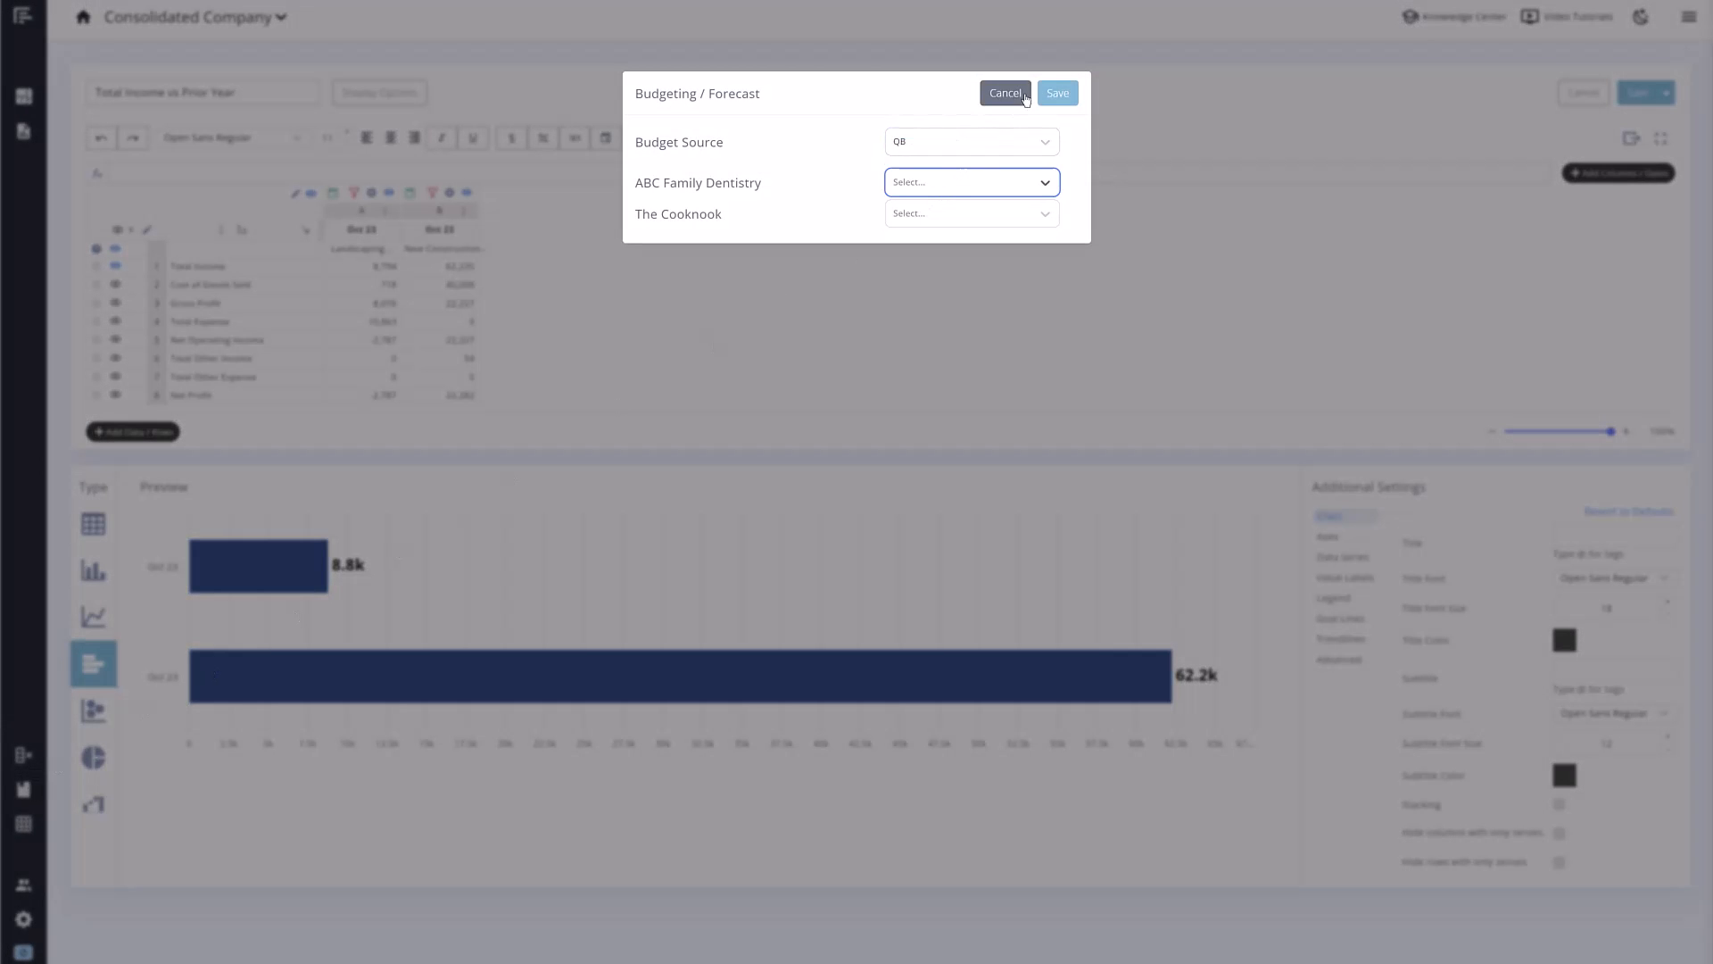
pyautogui.click(1003, 93)
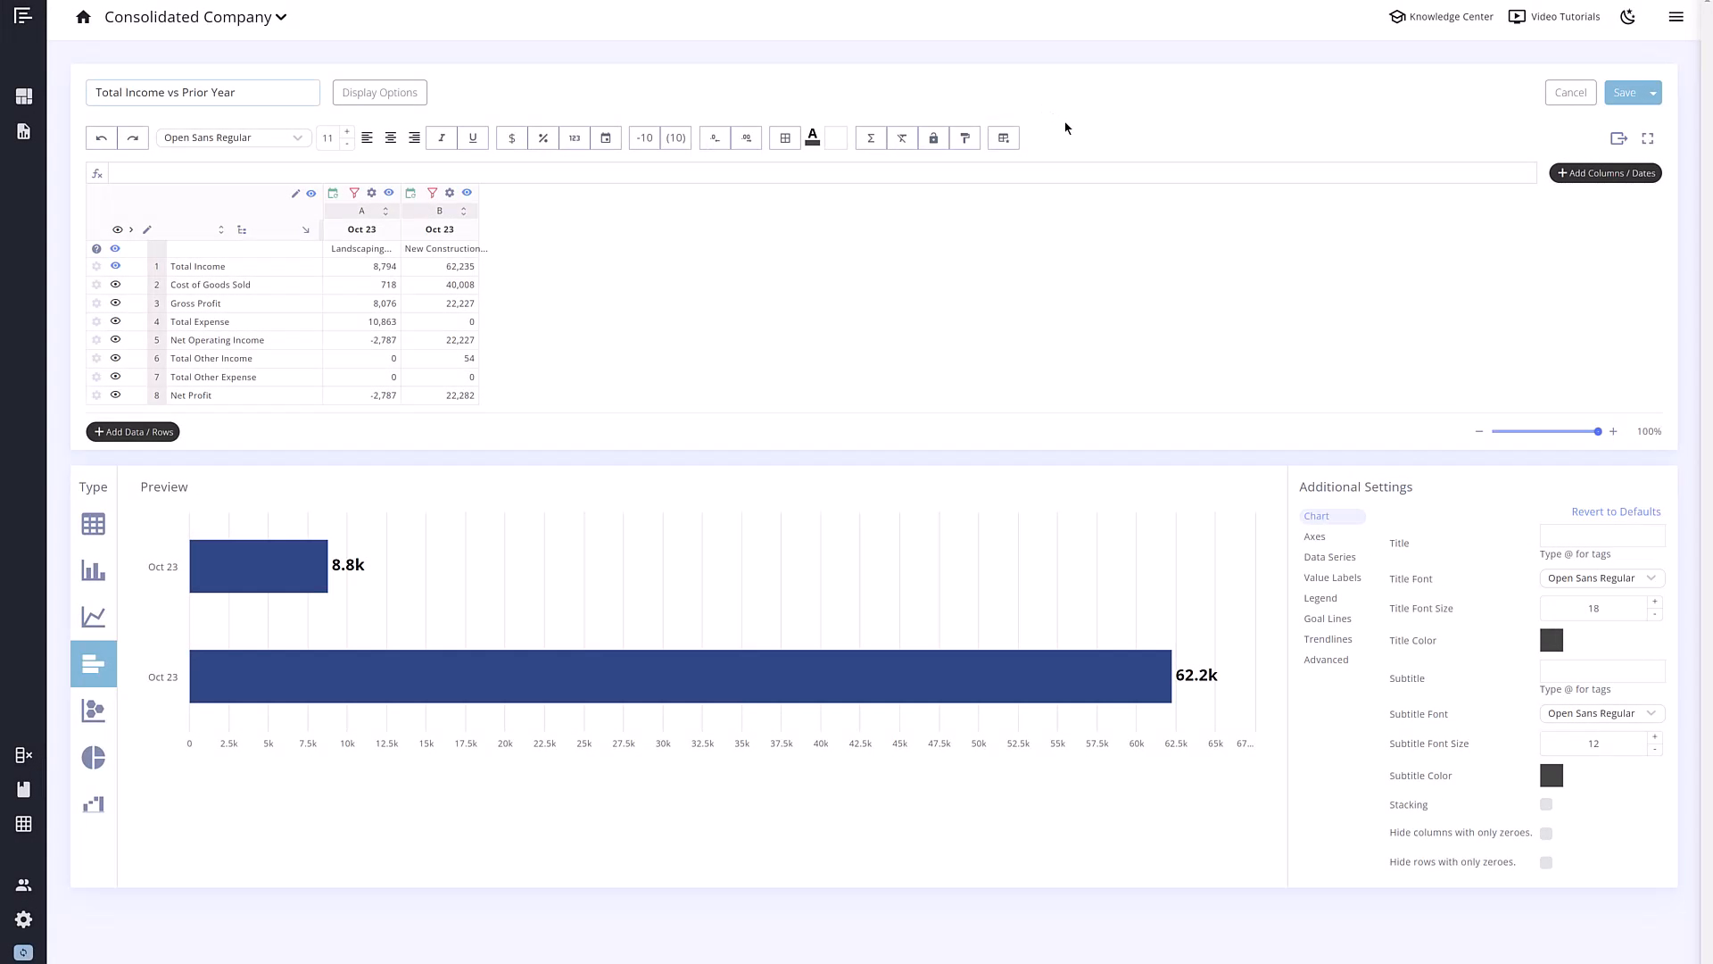